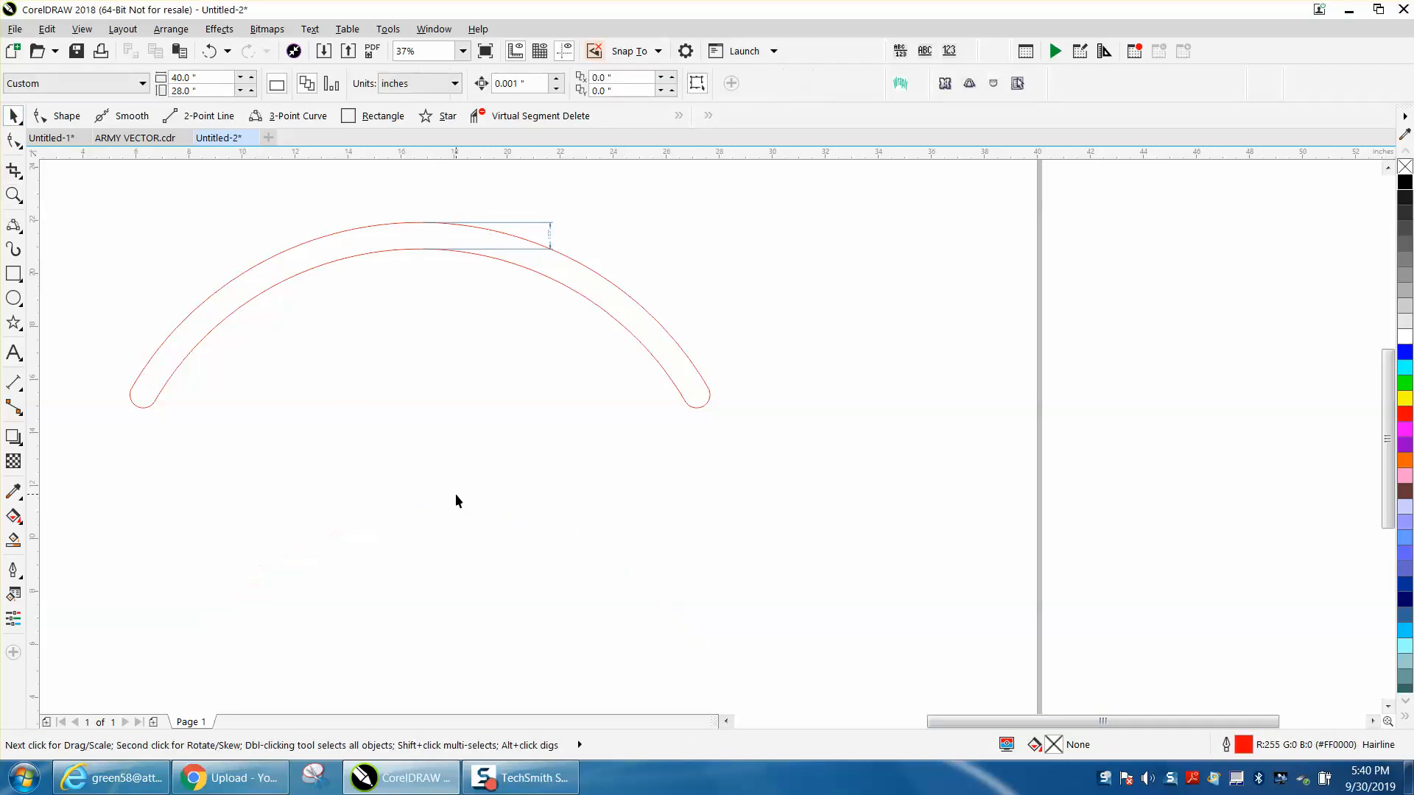
mouse_move(252, 389)
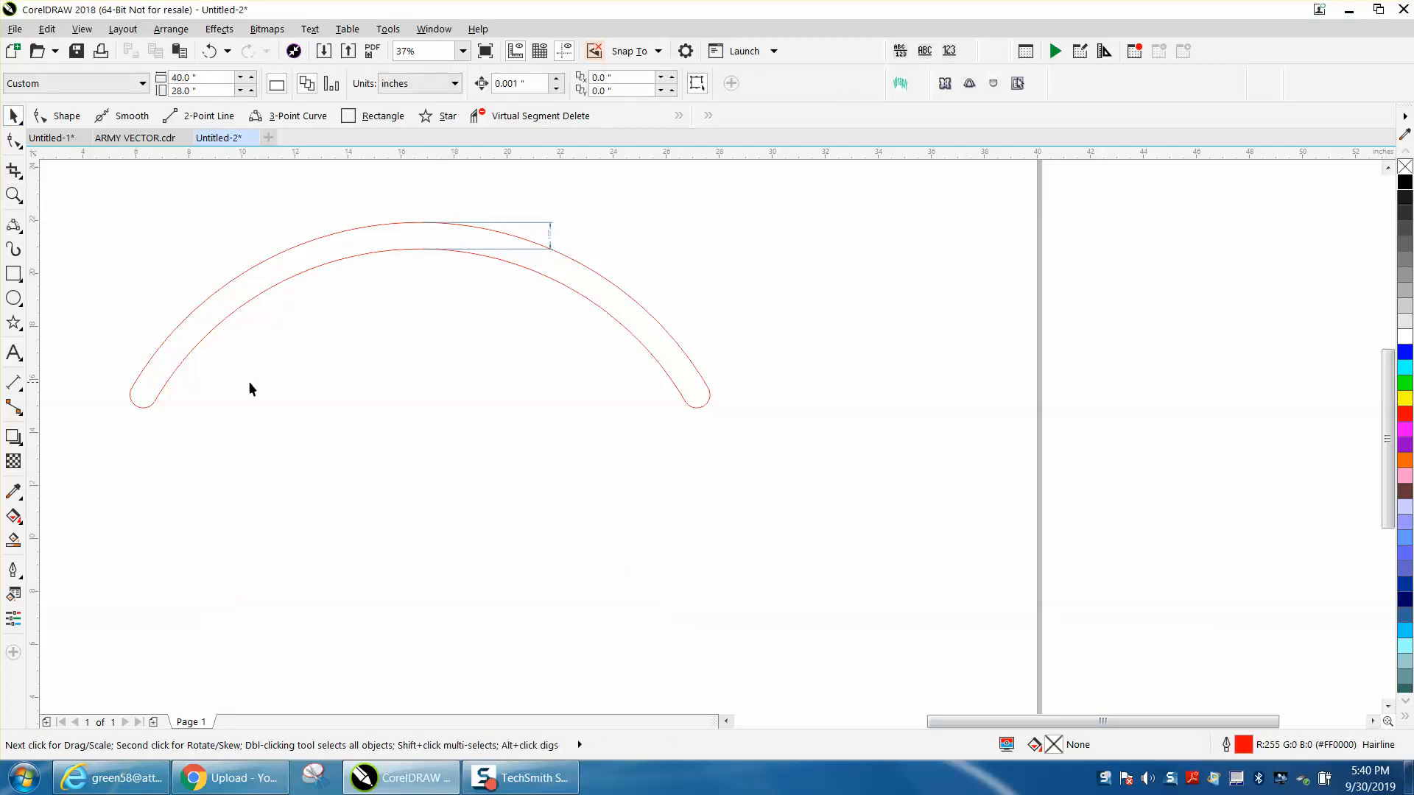
Step: Draw a 20 by 6 inch open arc below the rounded slot and select it
click(14, 196)
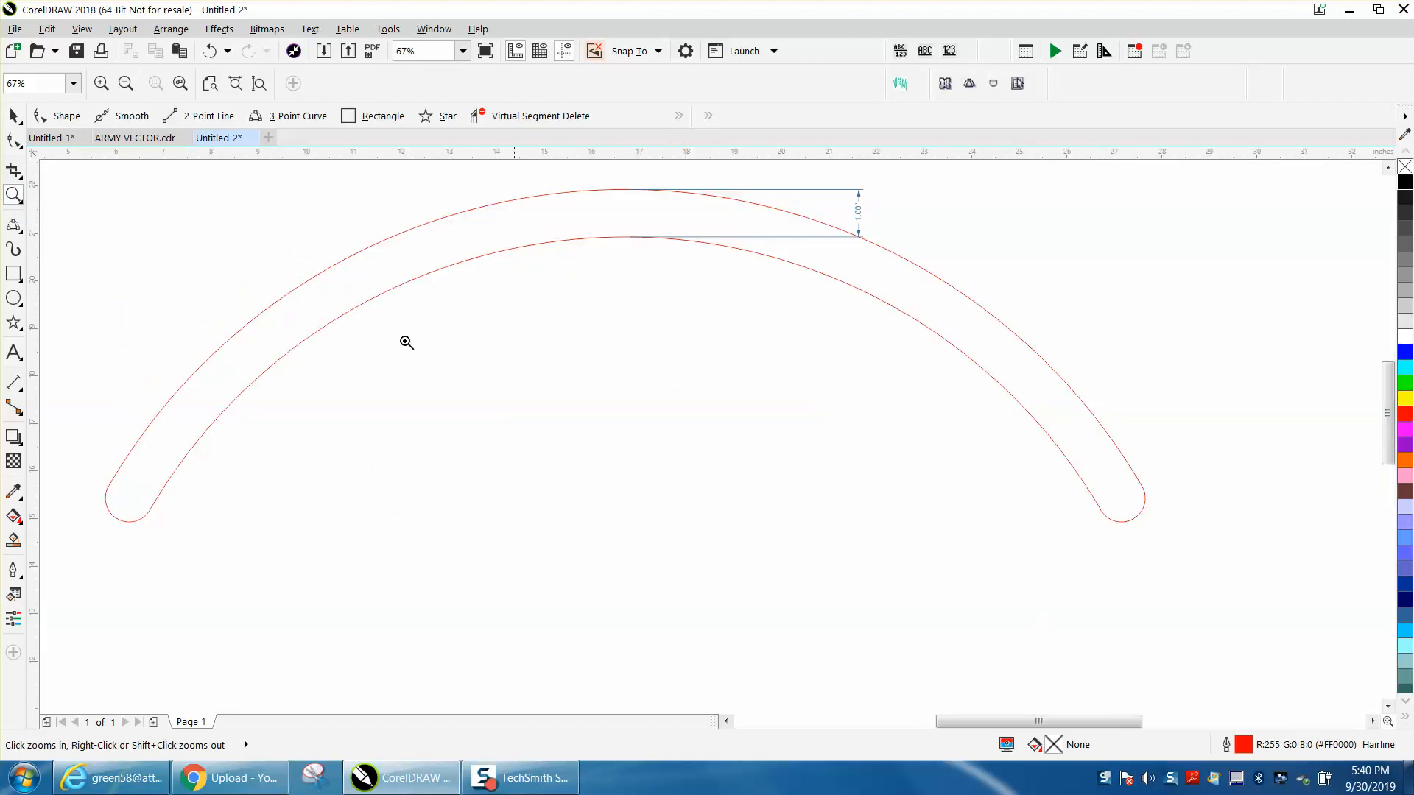
mouse_move(1080, 477)
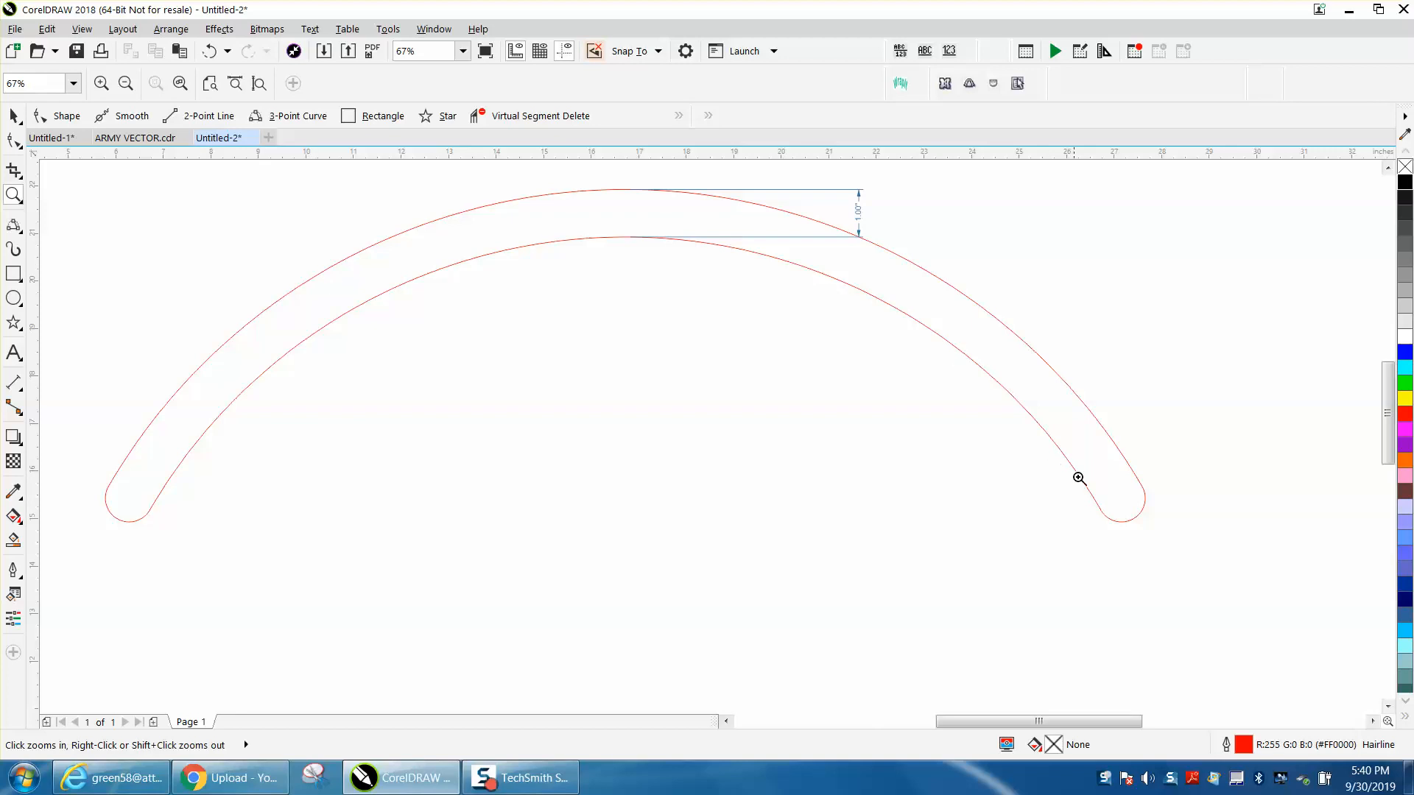
mouse_move(151, 459)
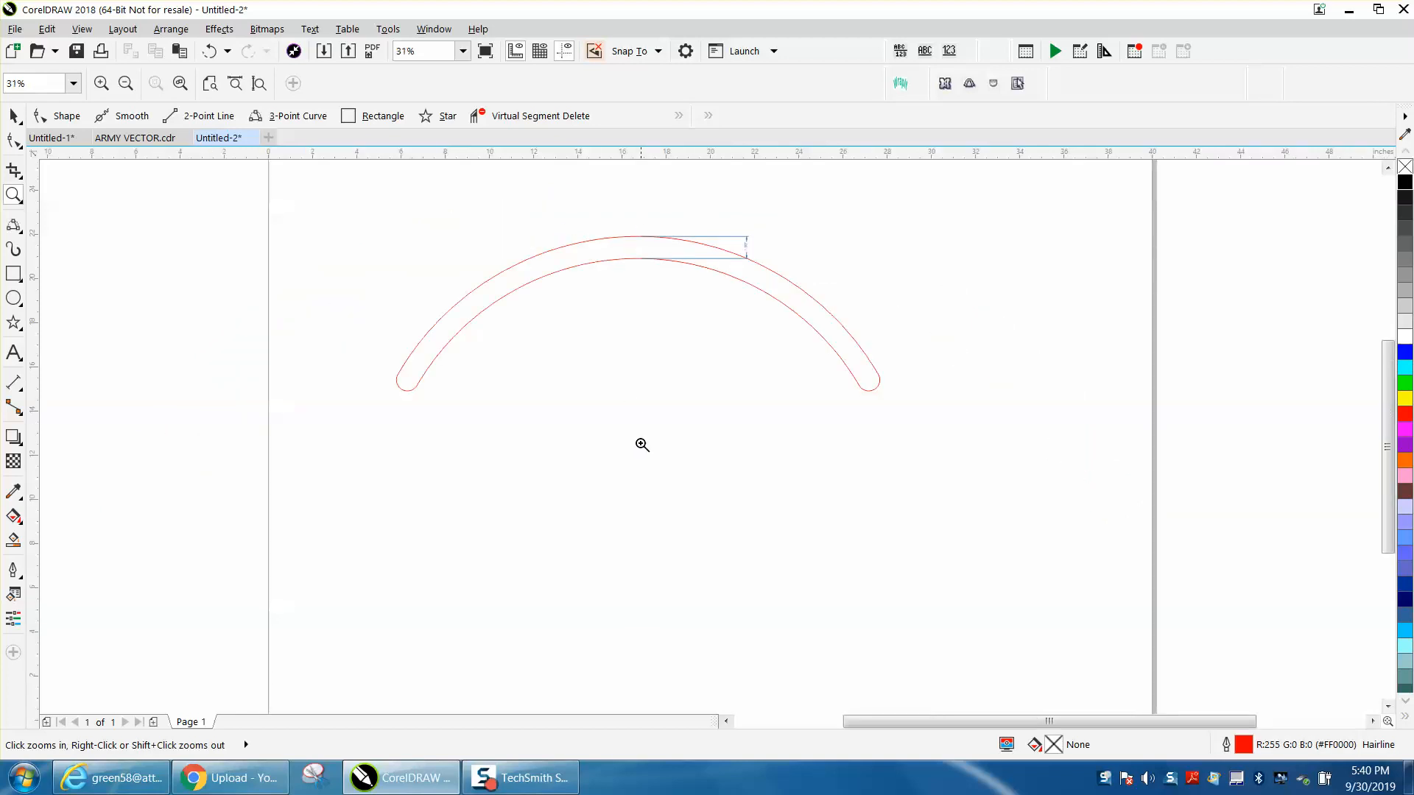
mouse_move(838, 335)
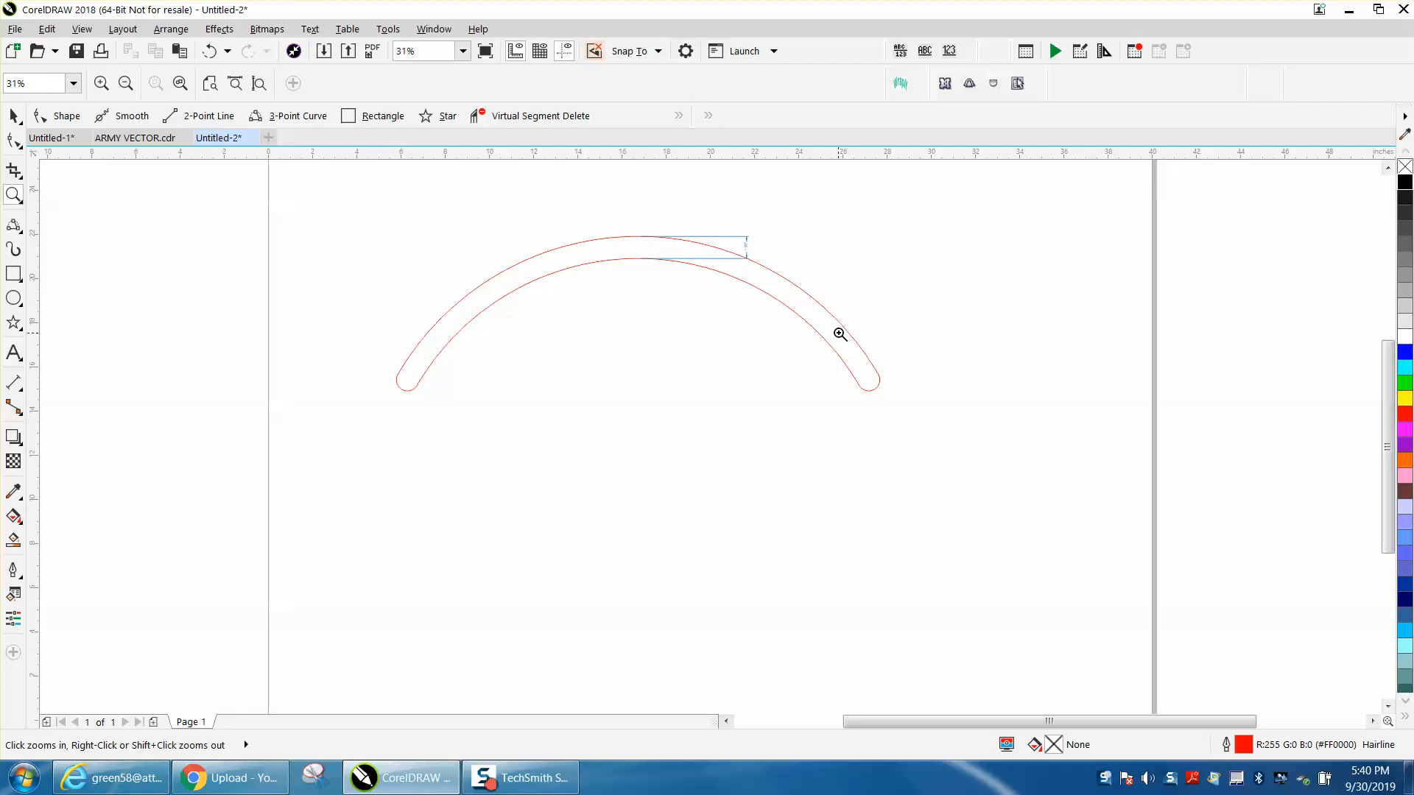
mouse_move(457, 312)
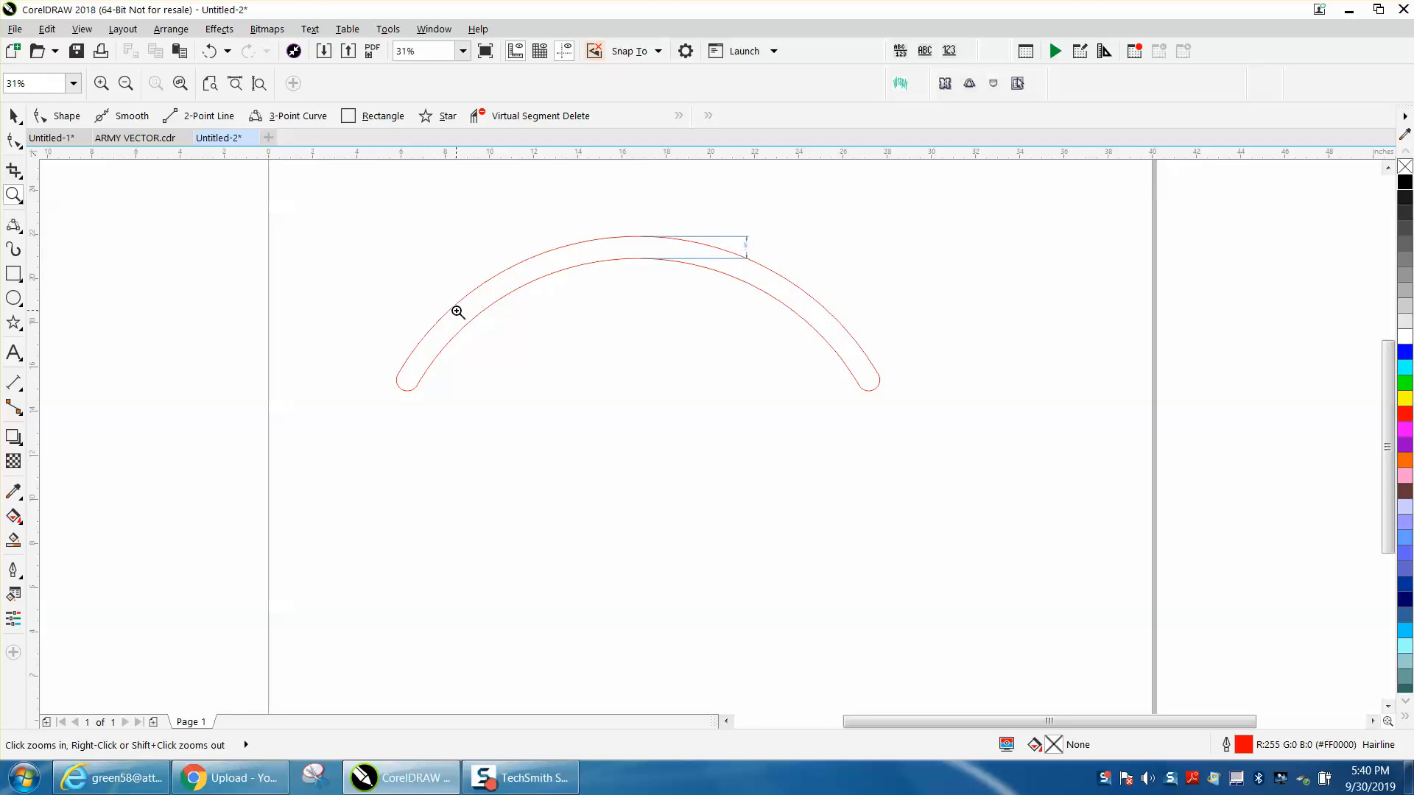
mouse_move(648, 401)
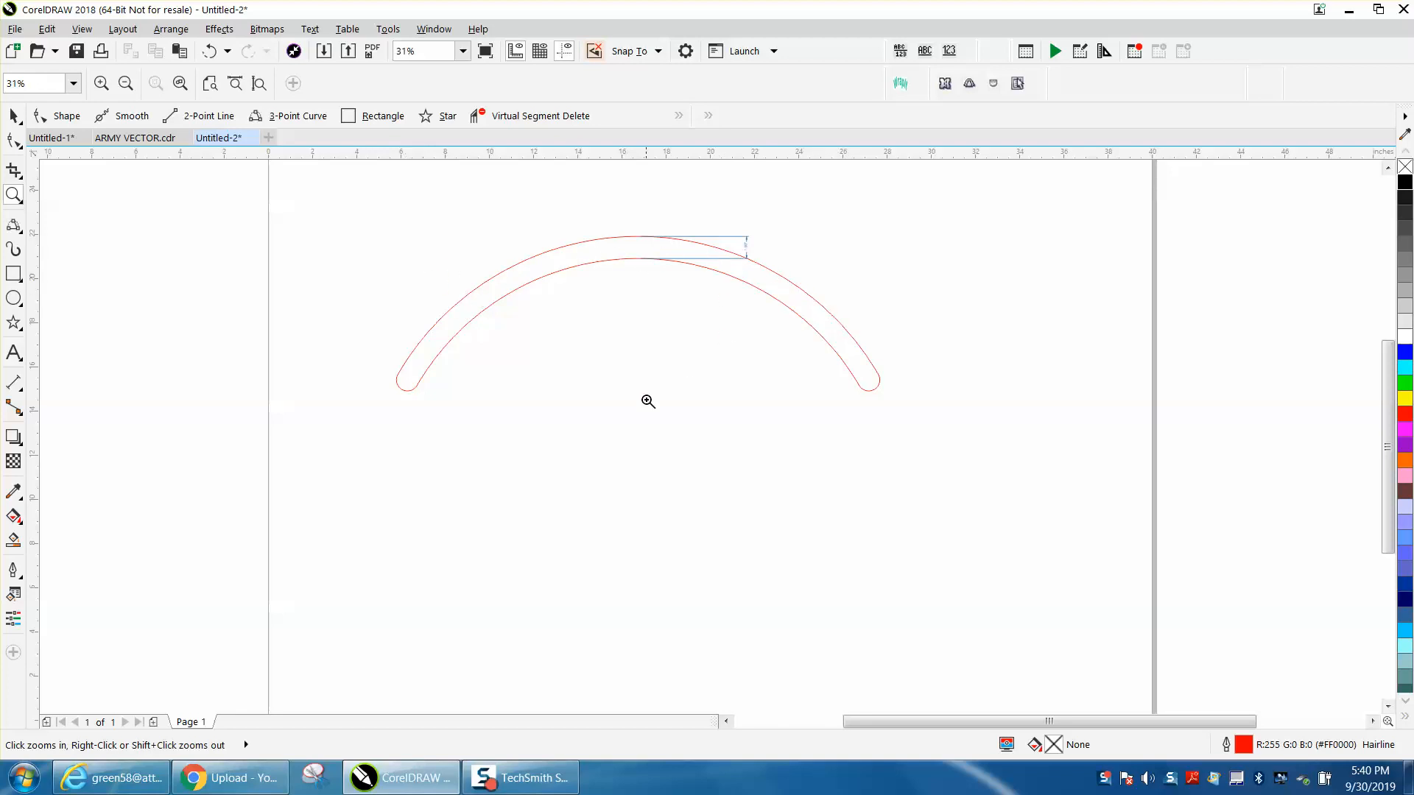
mouse_move(797, 301)
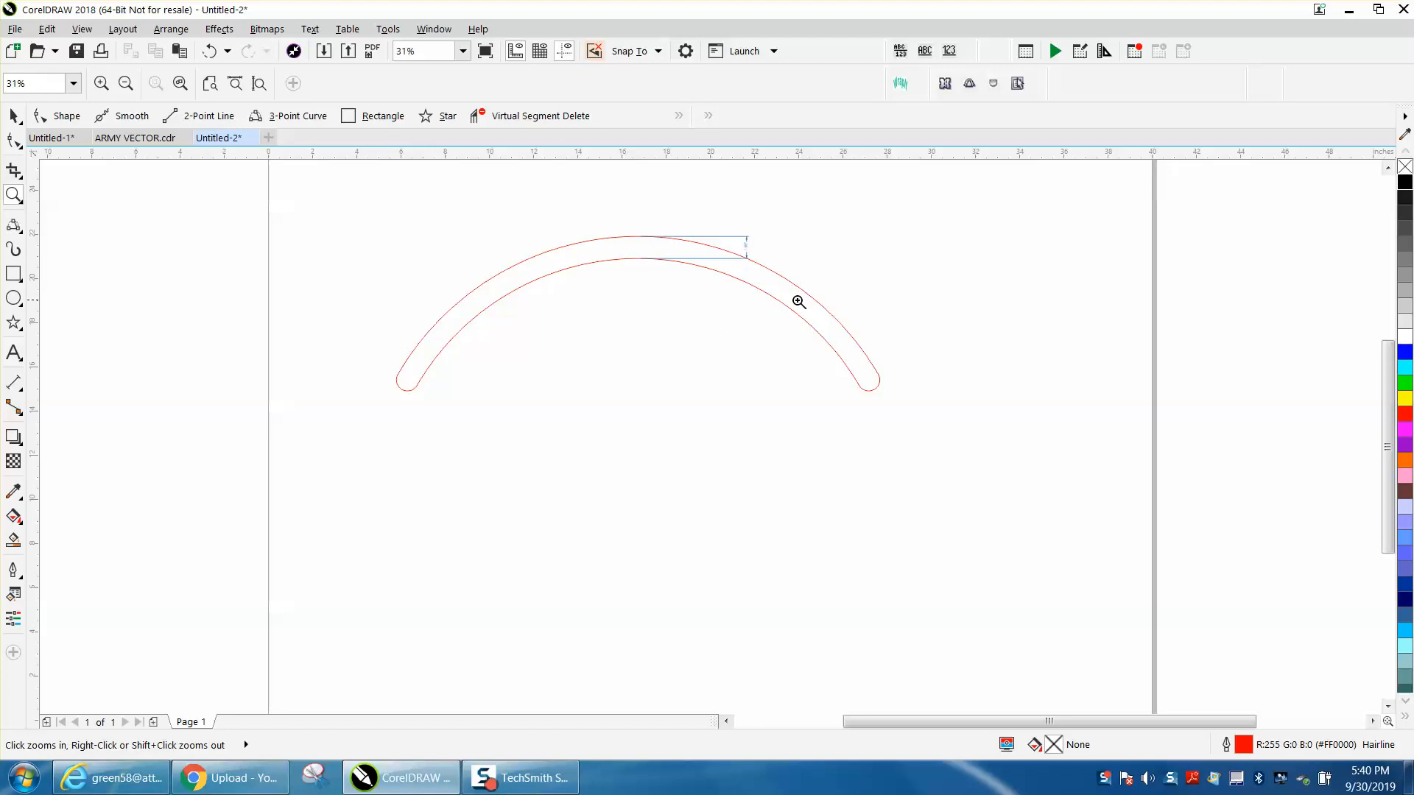
mouse_move(701, 294)
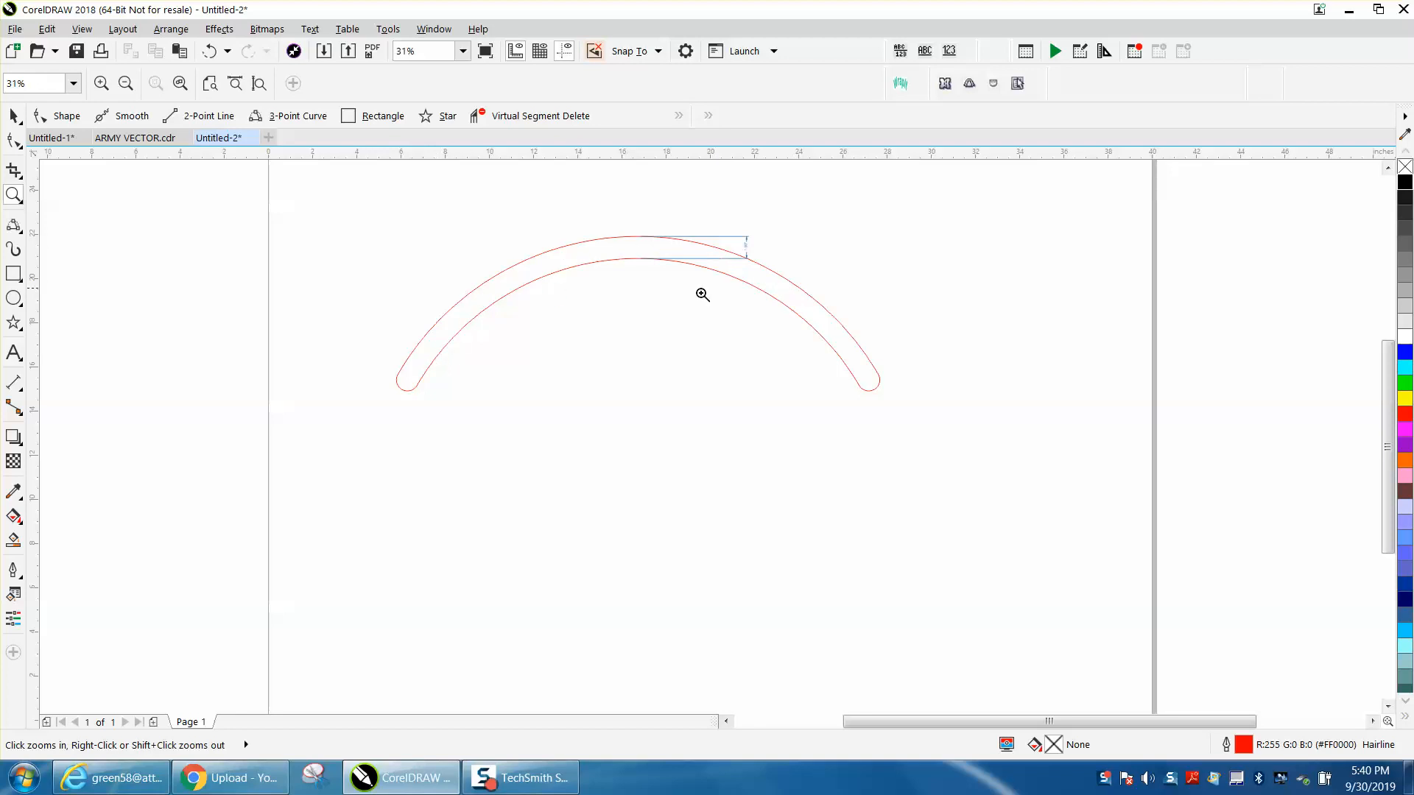
mouse_move(830, 352)
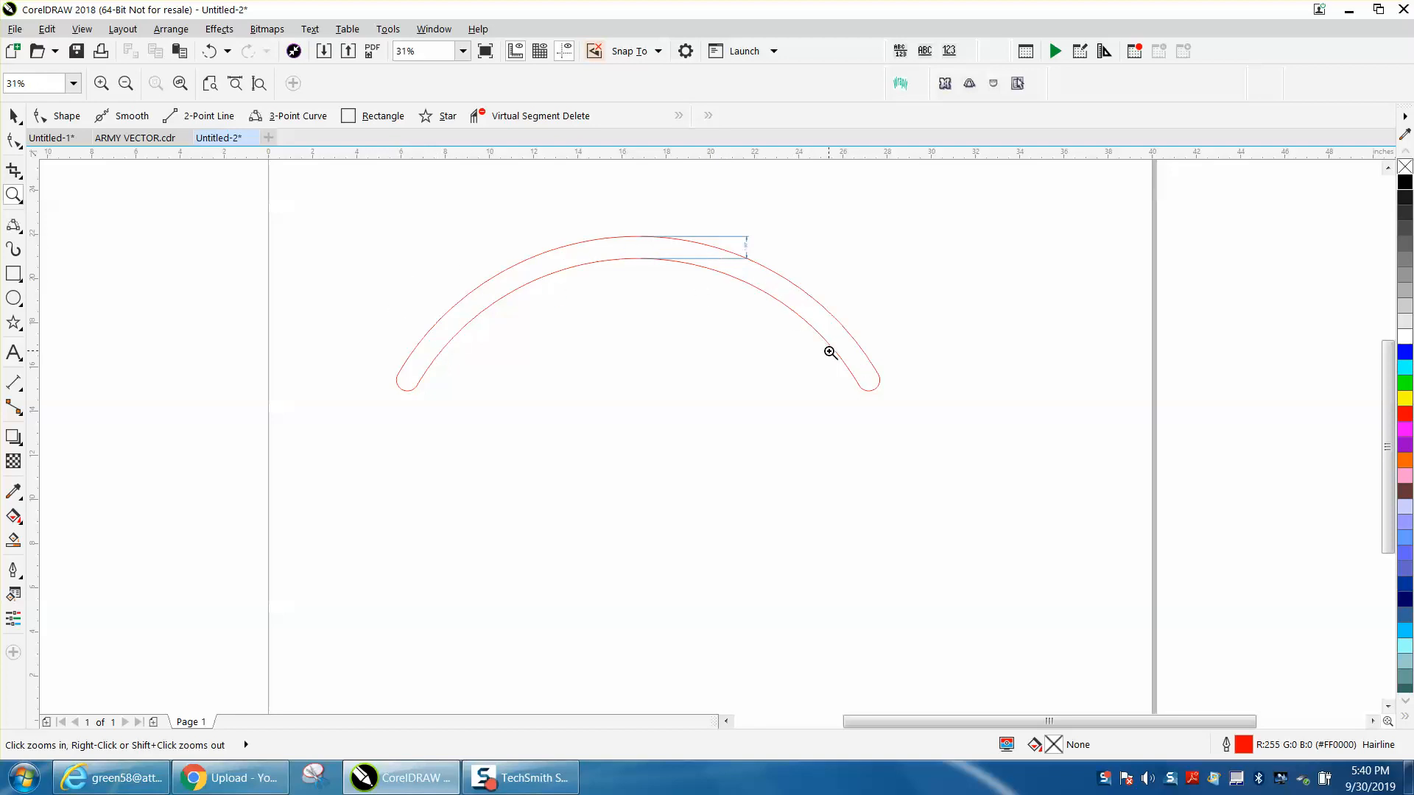
click(828, 352)
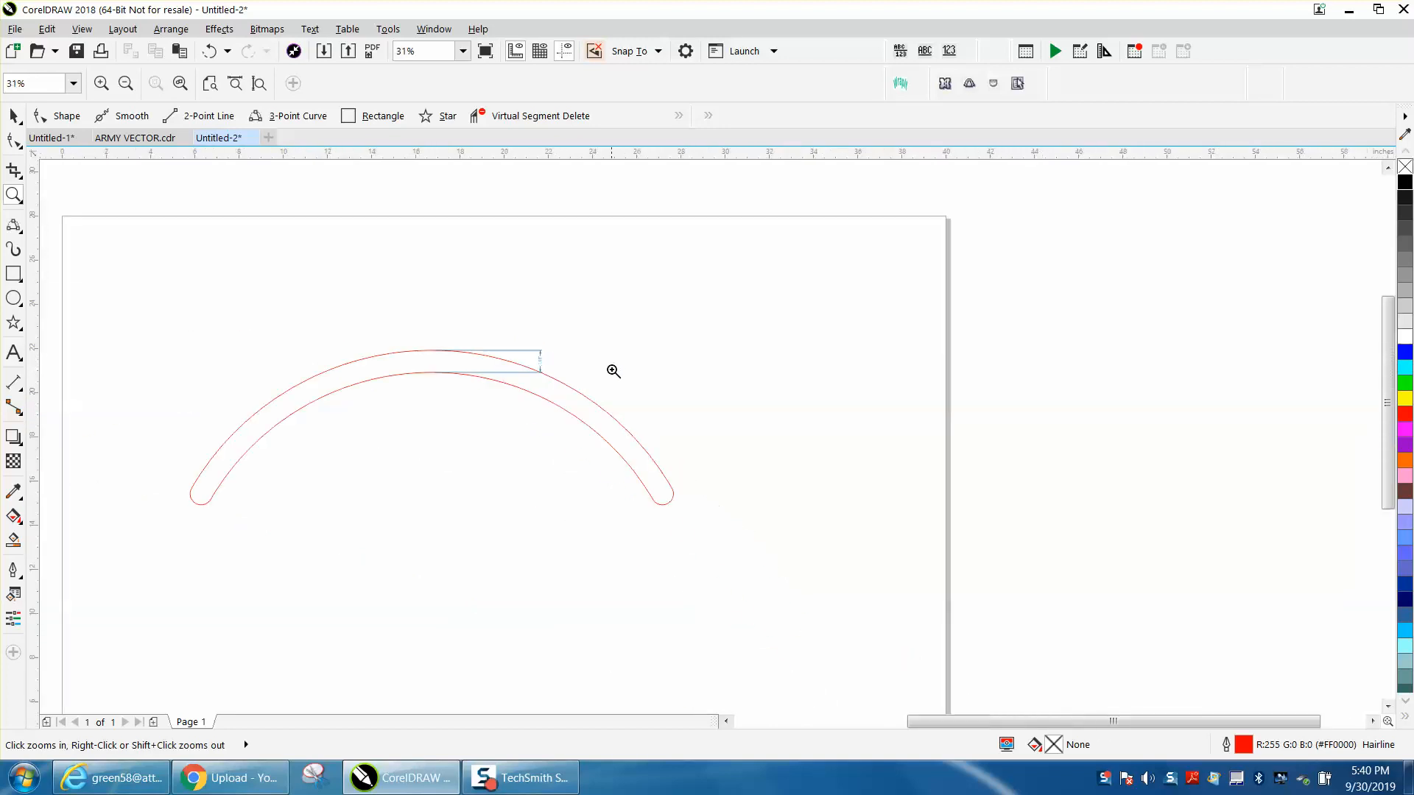
right_click(612, 372)
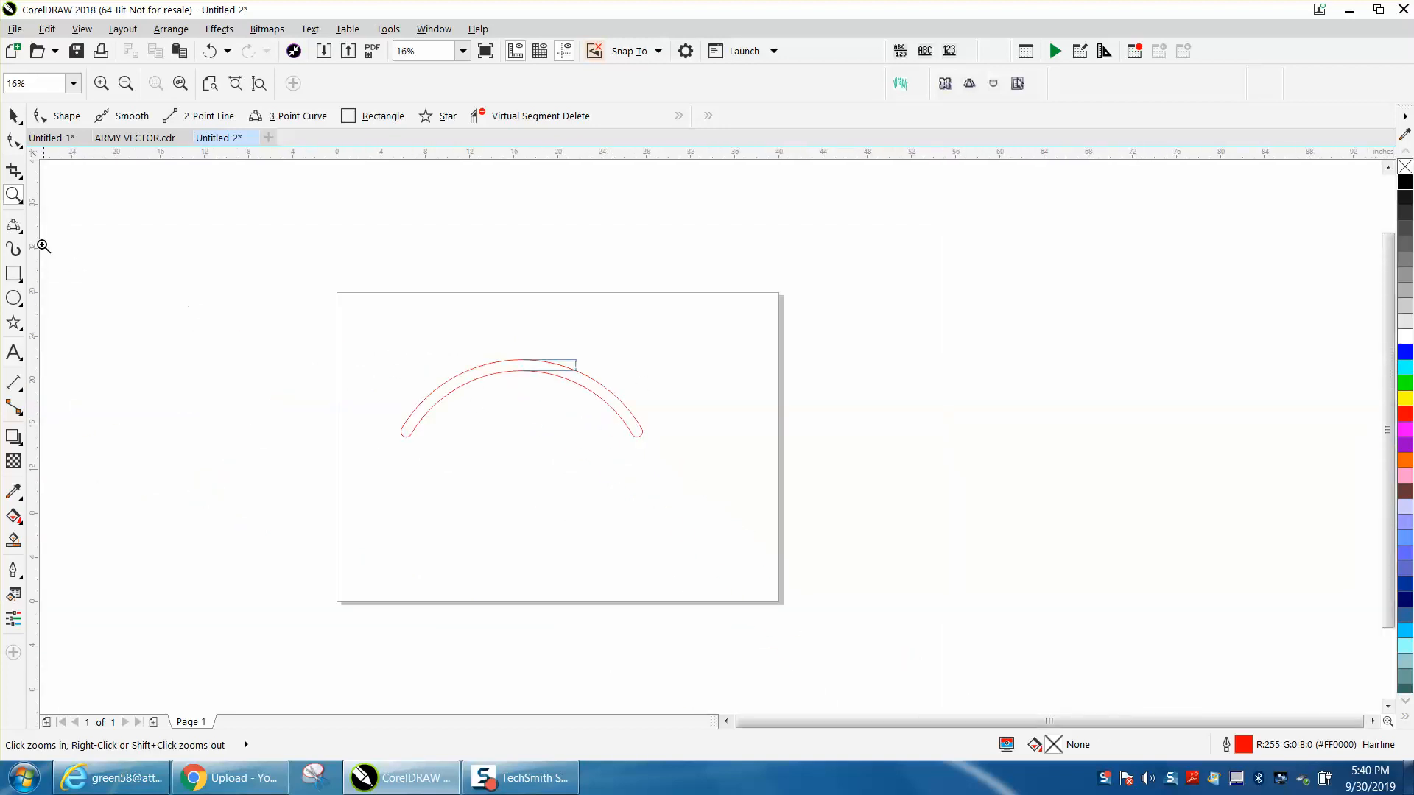
click(518, 392)
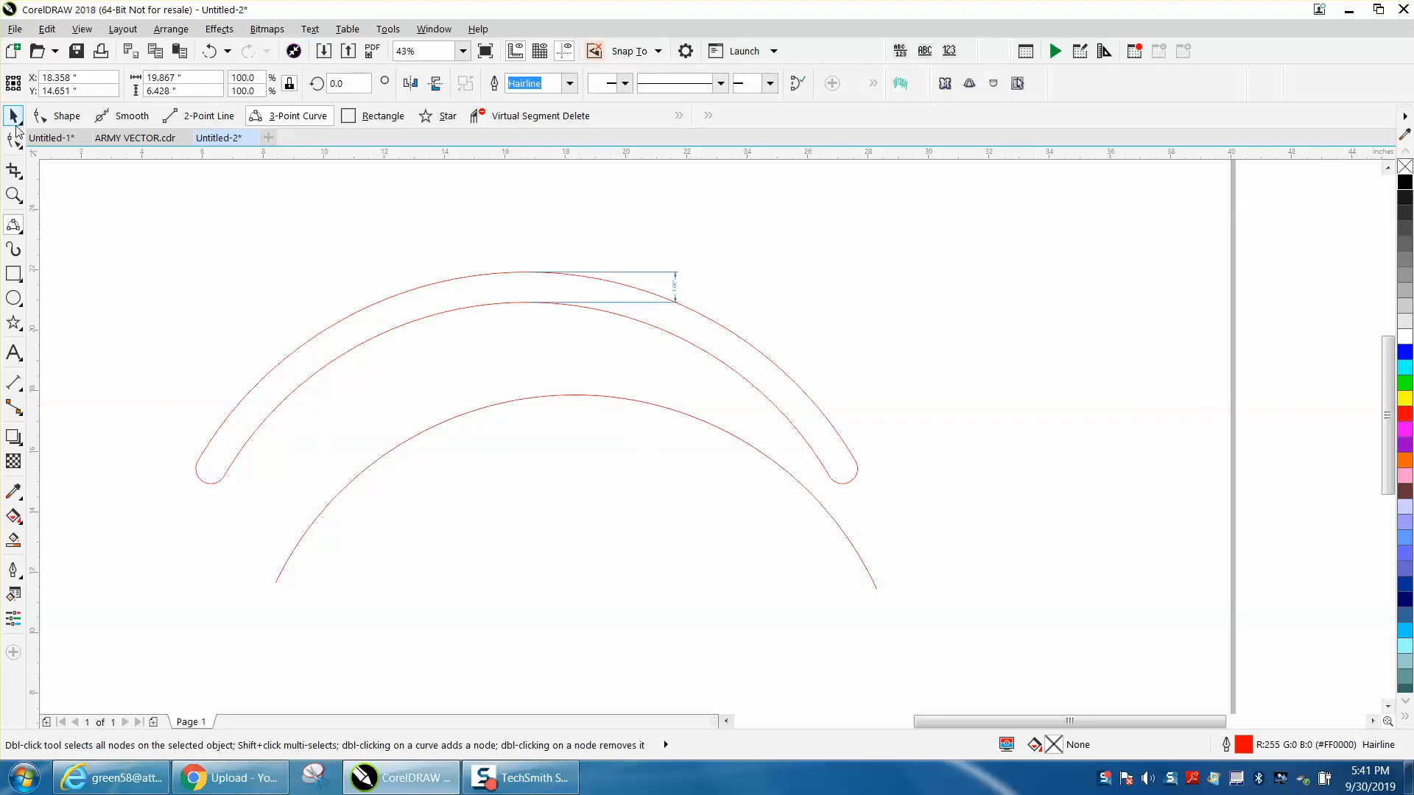
click(13, 115)
text(20.0)
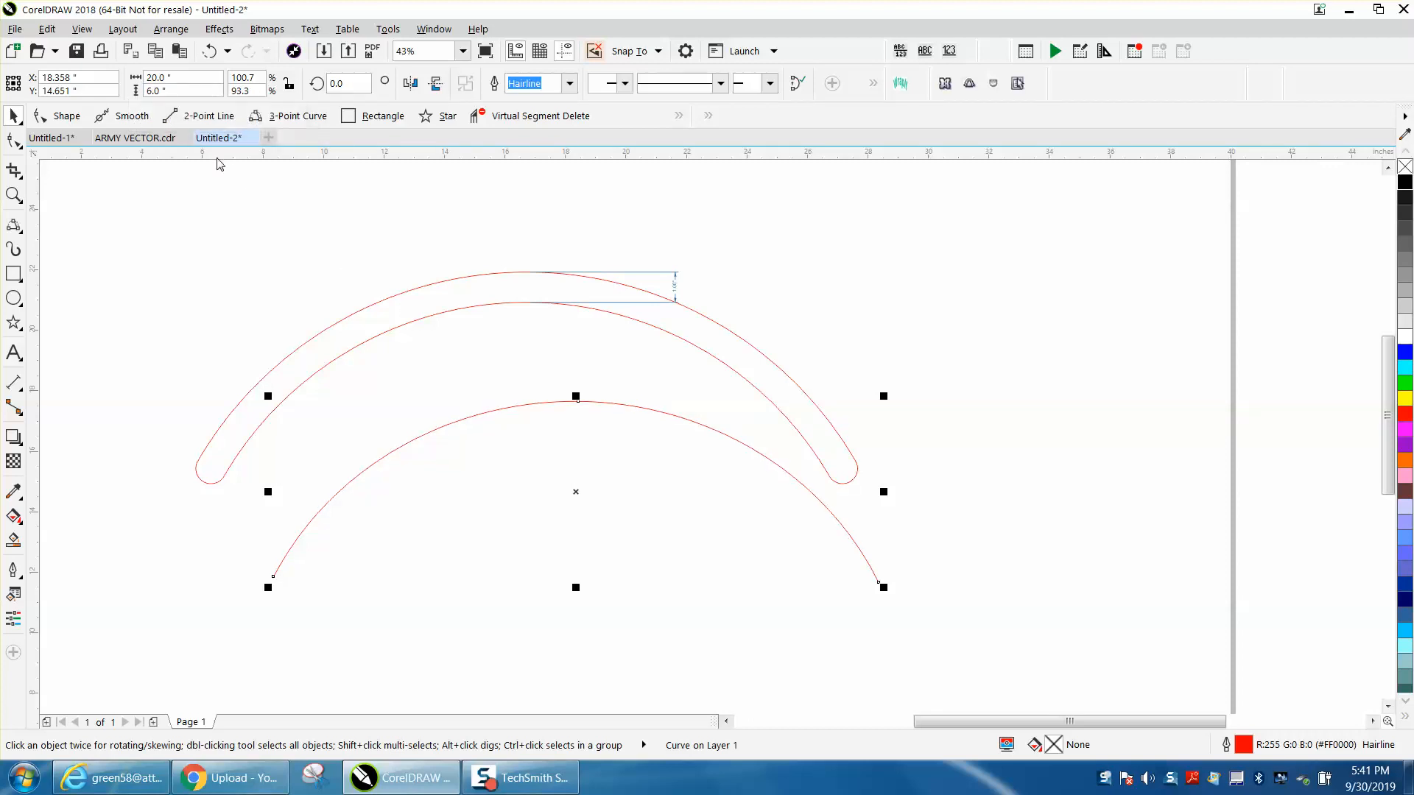
mouse_move(577, 401)
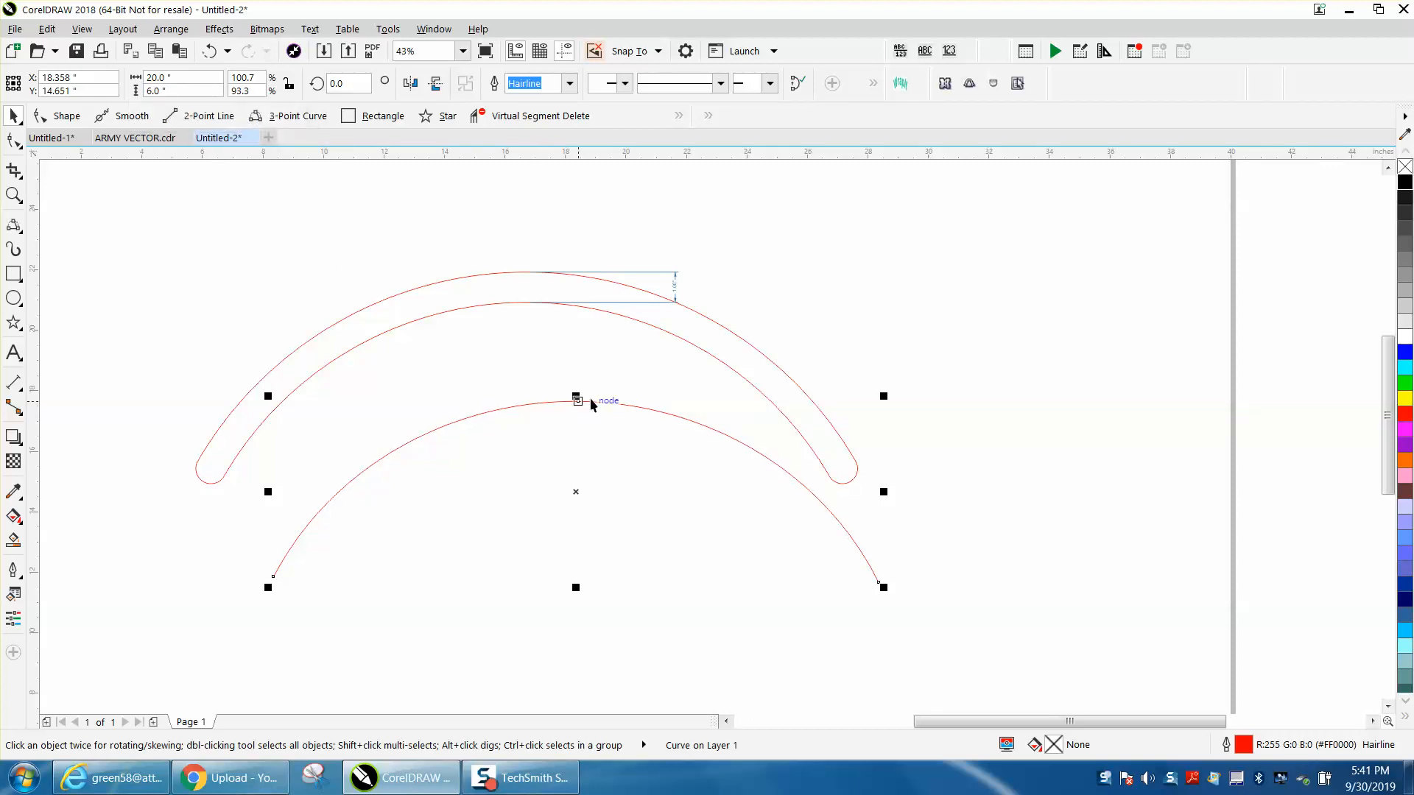
mouse_move(577, 489)
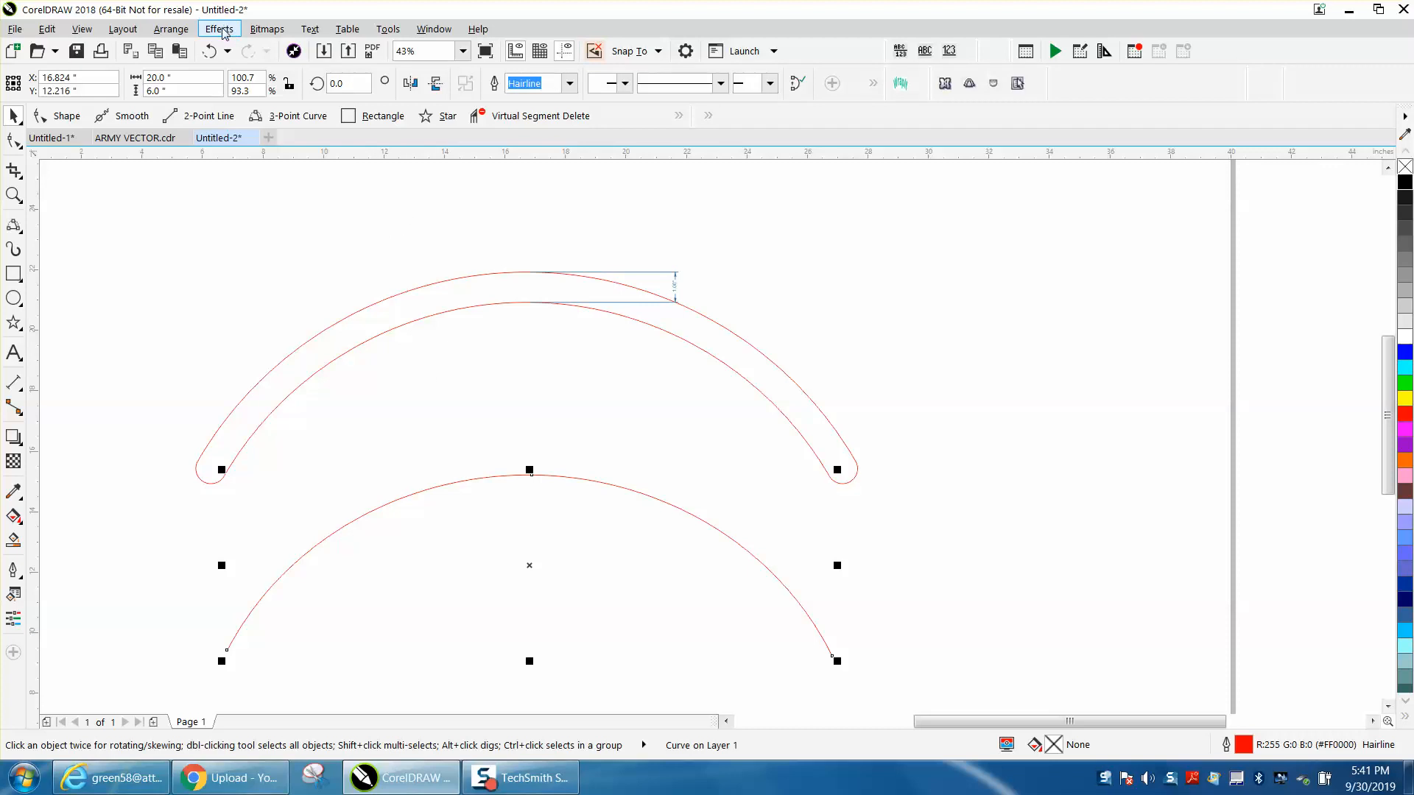
Step: Wrap the lower arc in an outside contour, 1 step, 0.5" offset, with rounded corners
click(220, 28)
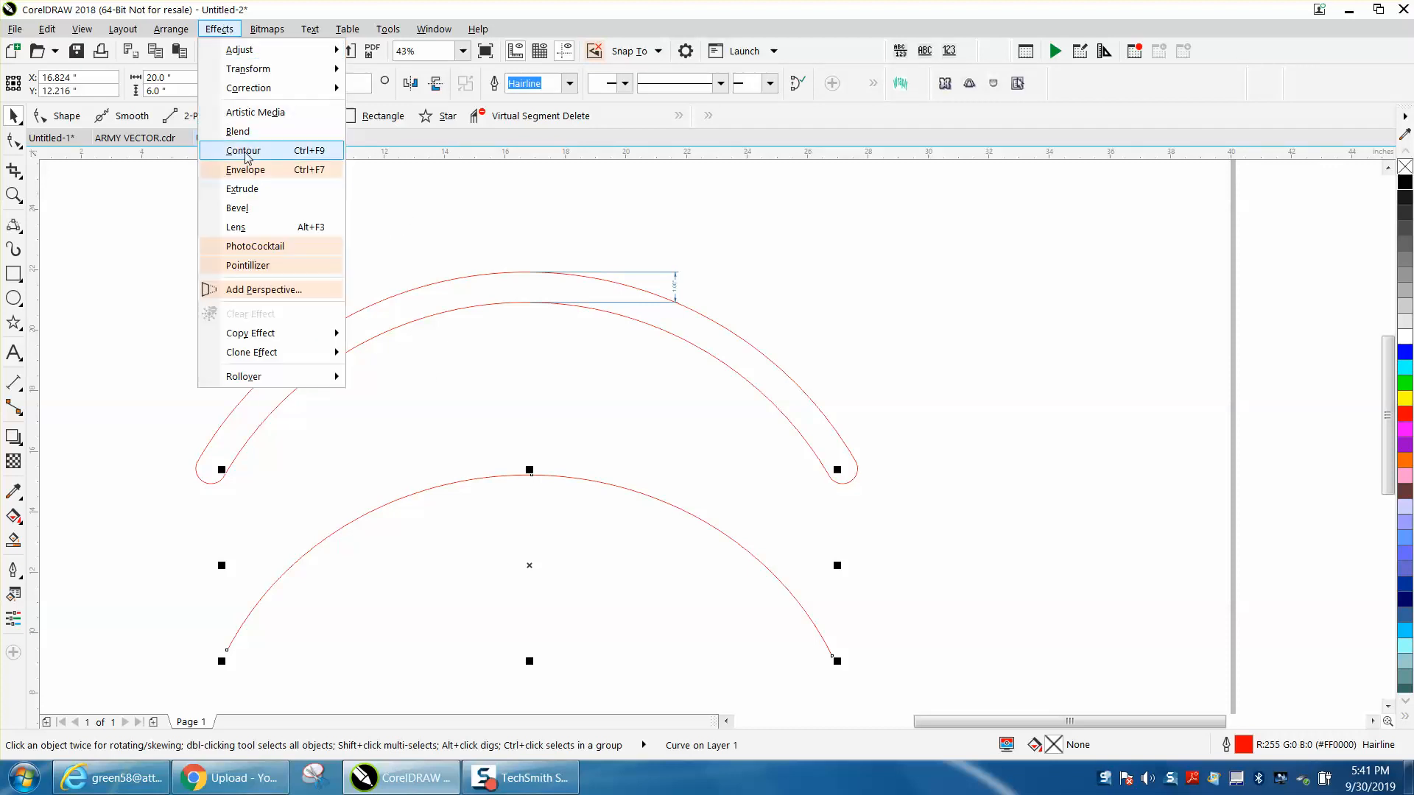
click(243, 150)
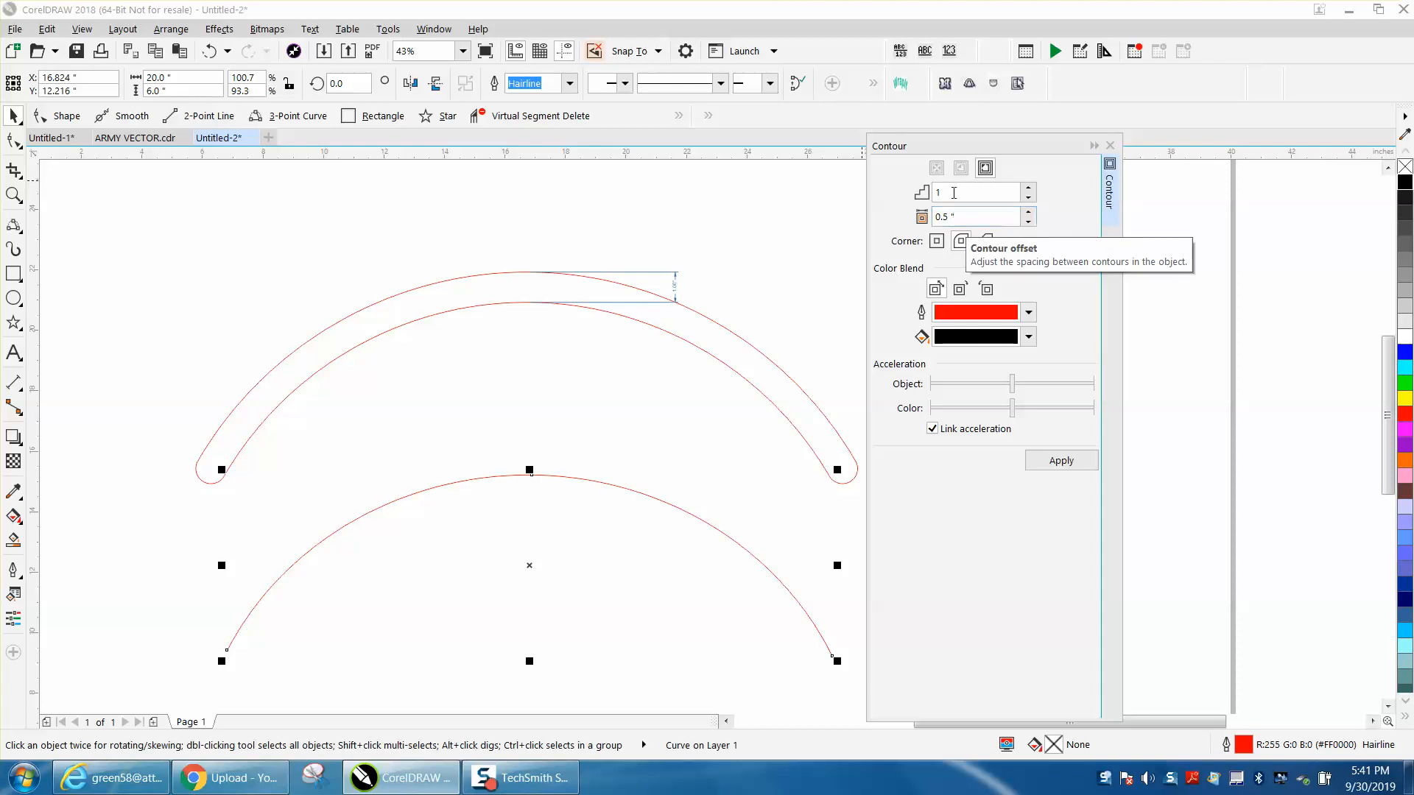
mouse_move(753, 448)
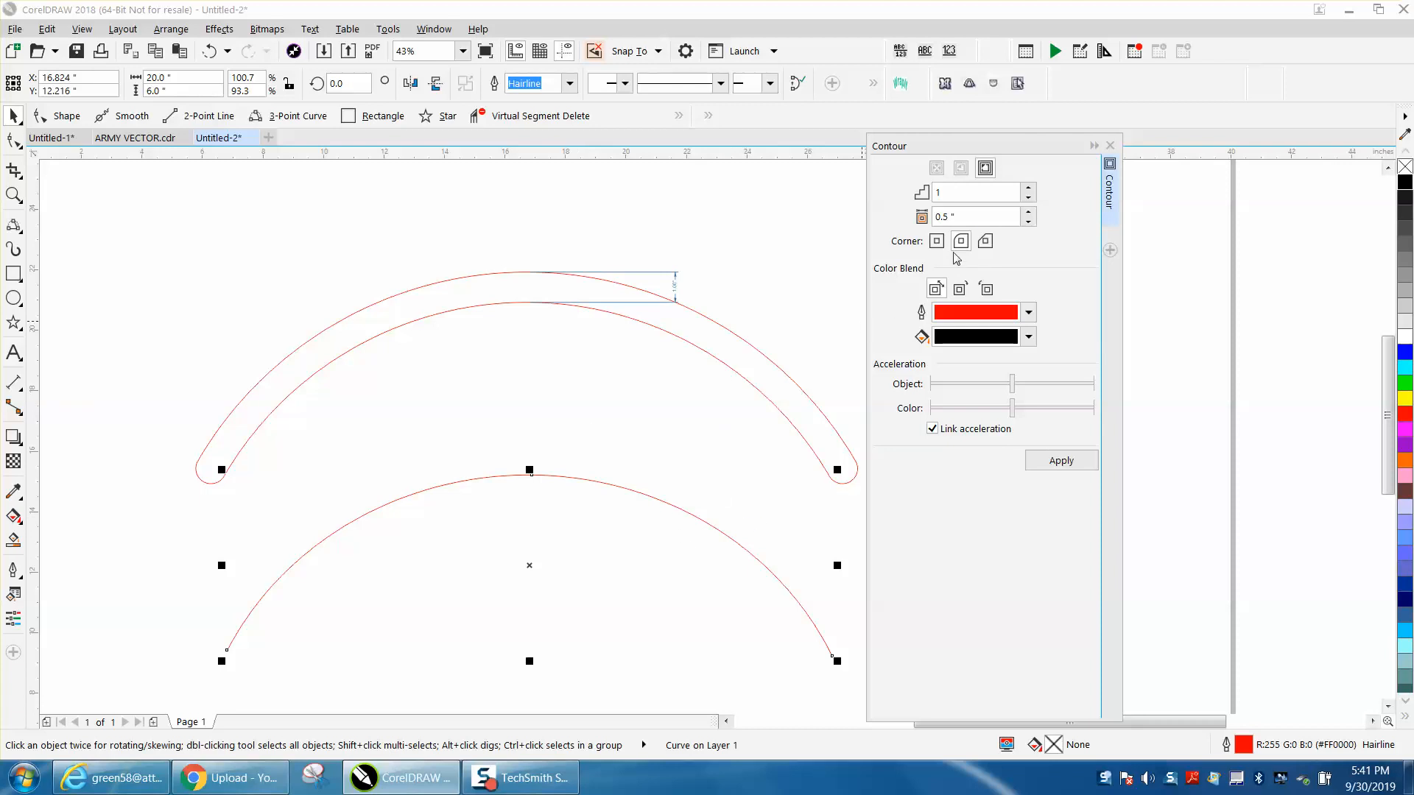
mouse_move(961, 240)
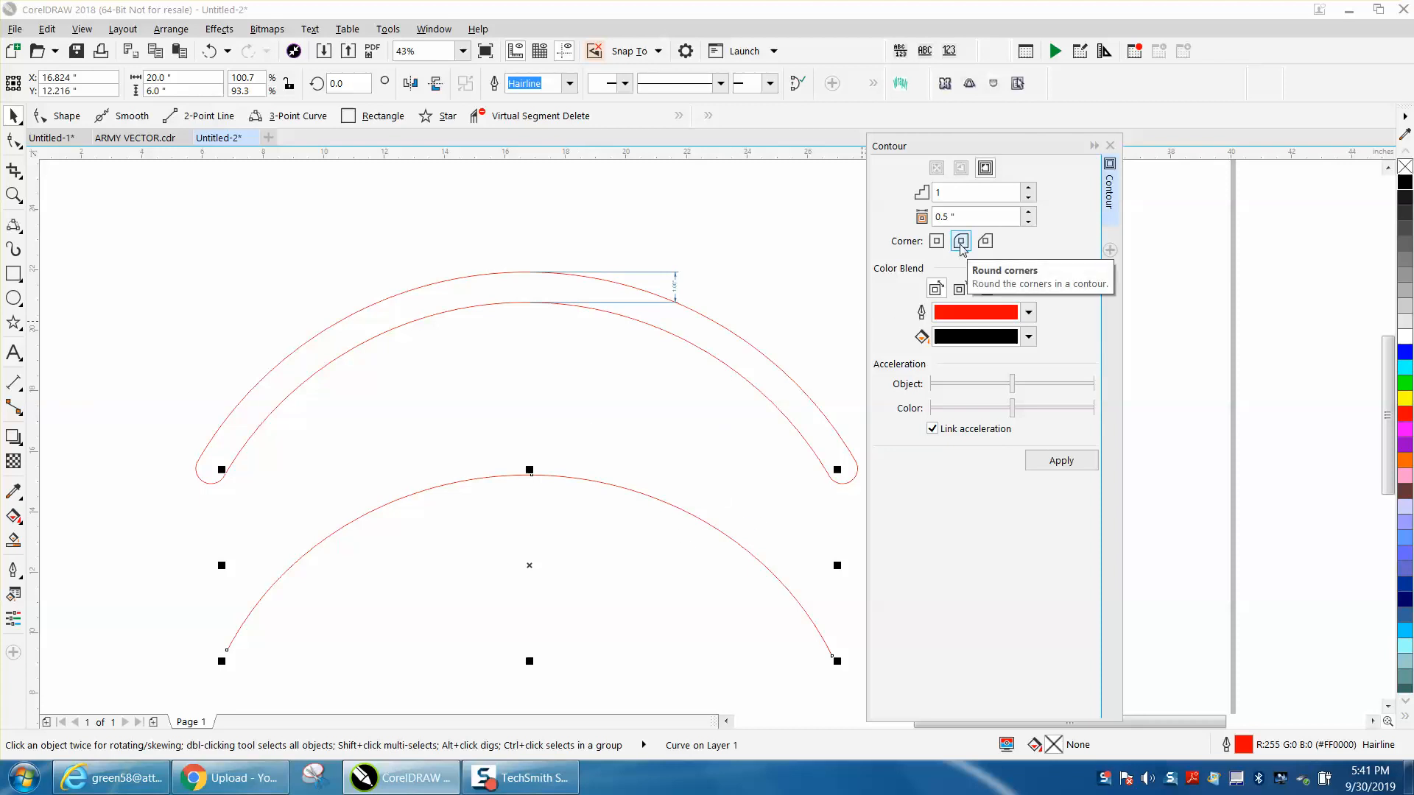
click(1062, 460)
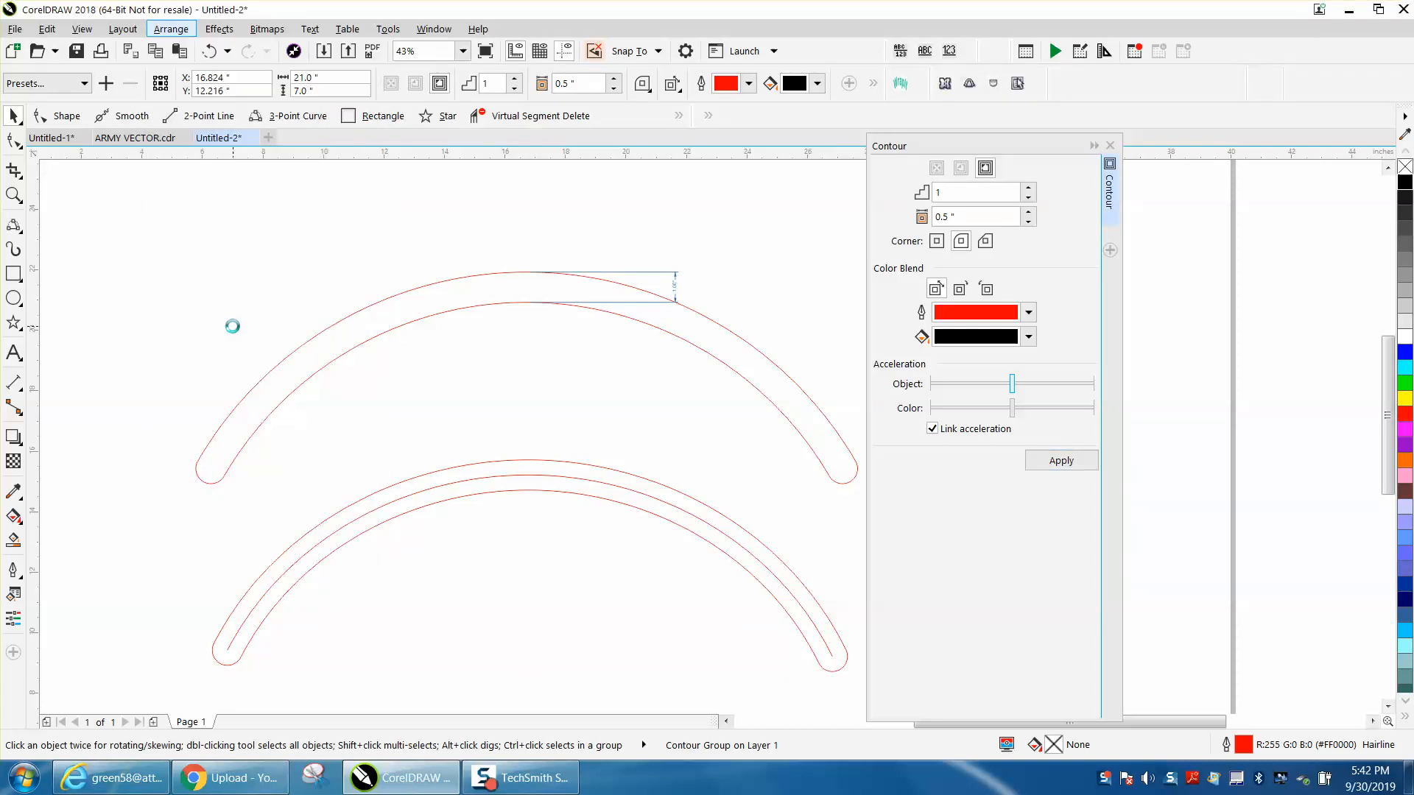
click(407, 495)
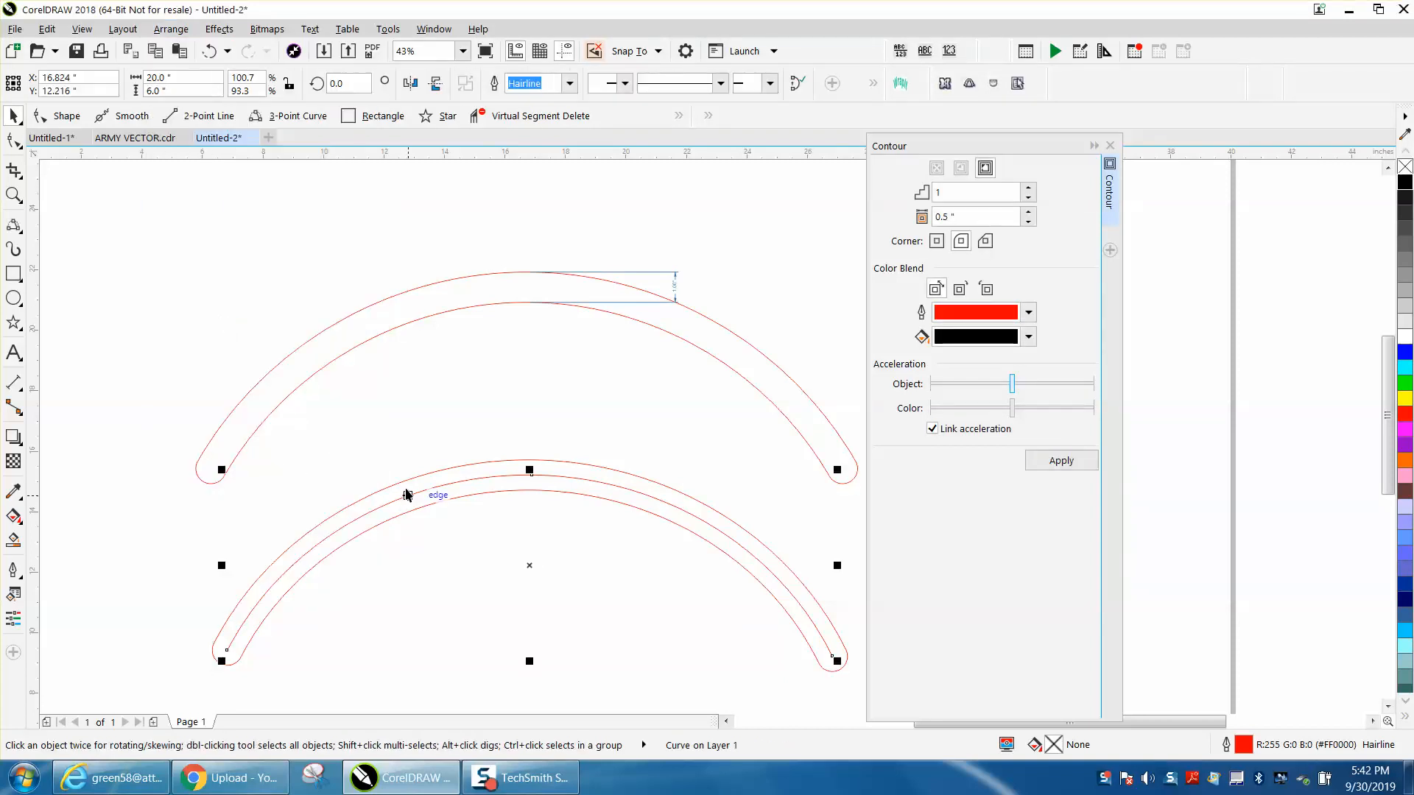
Step: Move the lower slot outline up beneath the top slot, then undo back to the plain arc
click(444, 485)
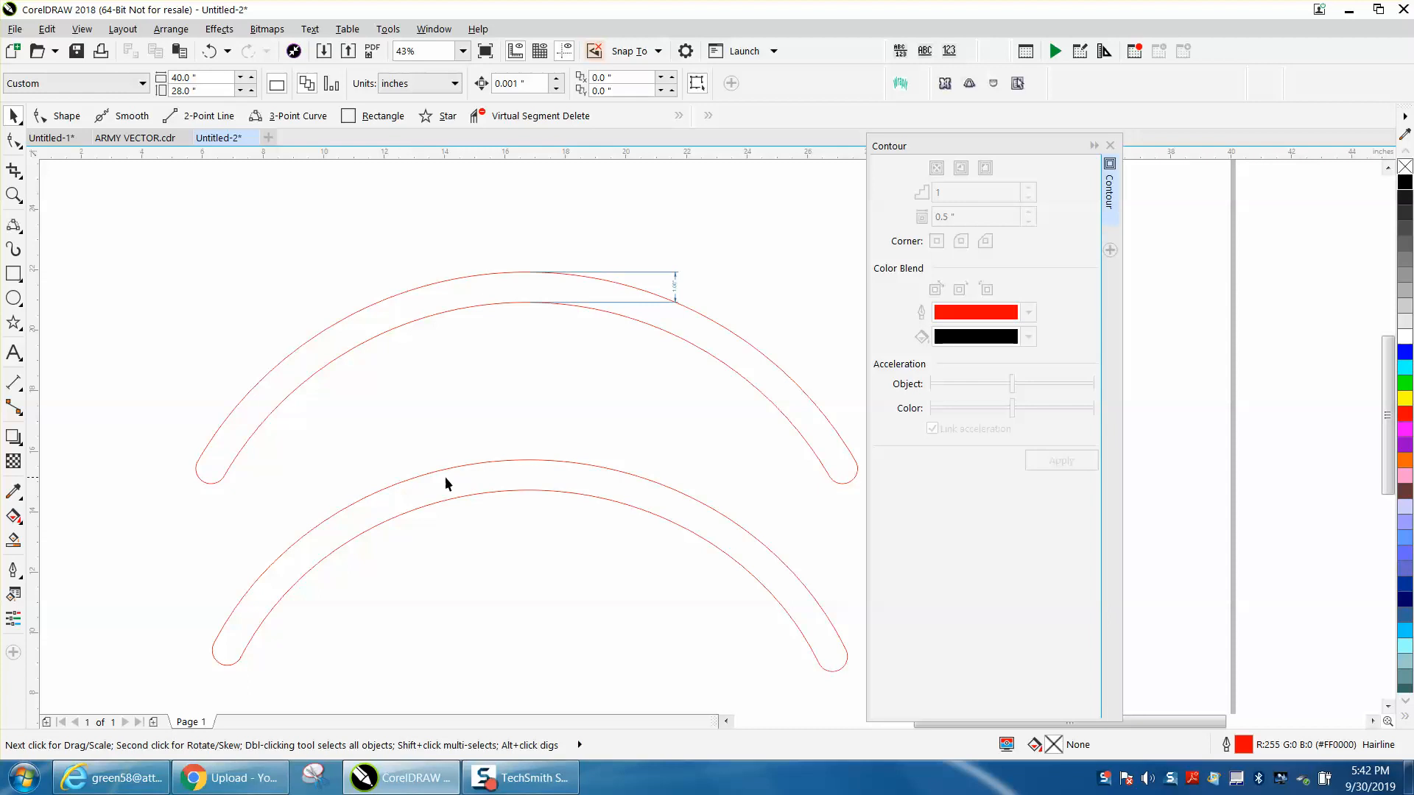
click(489, 415)
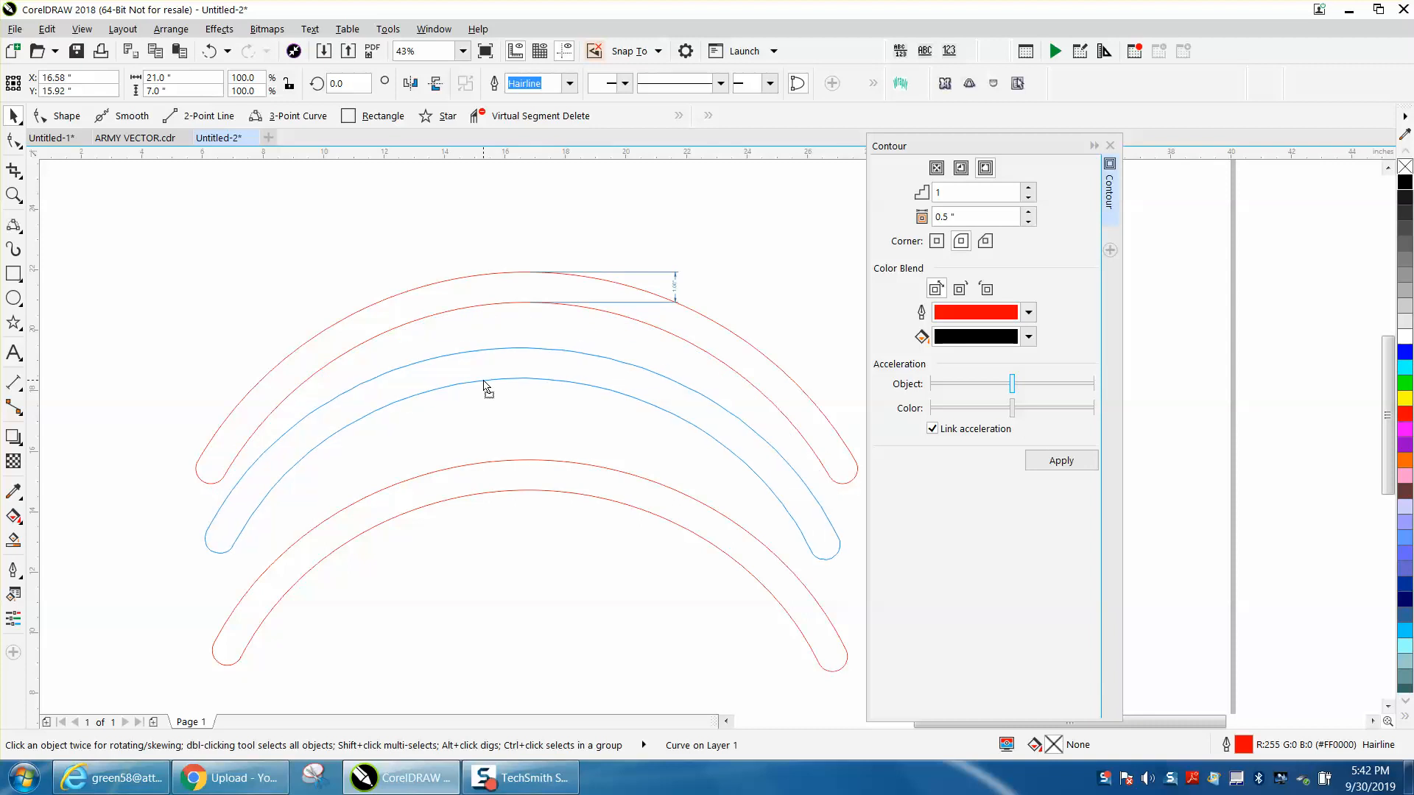
click(14, 195)
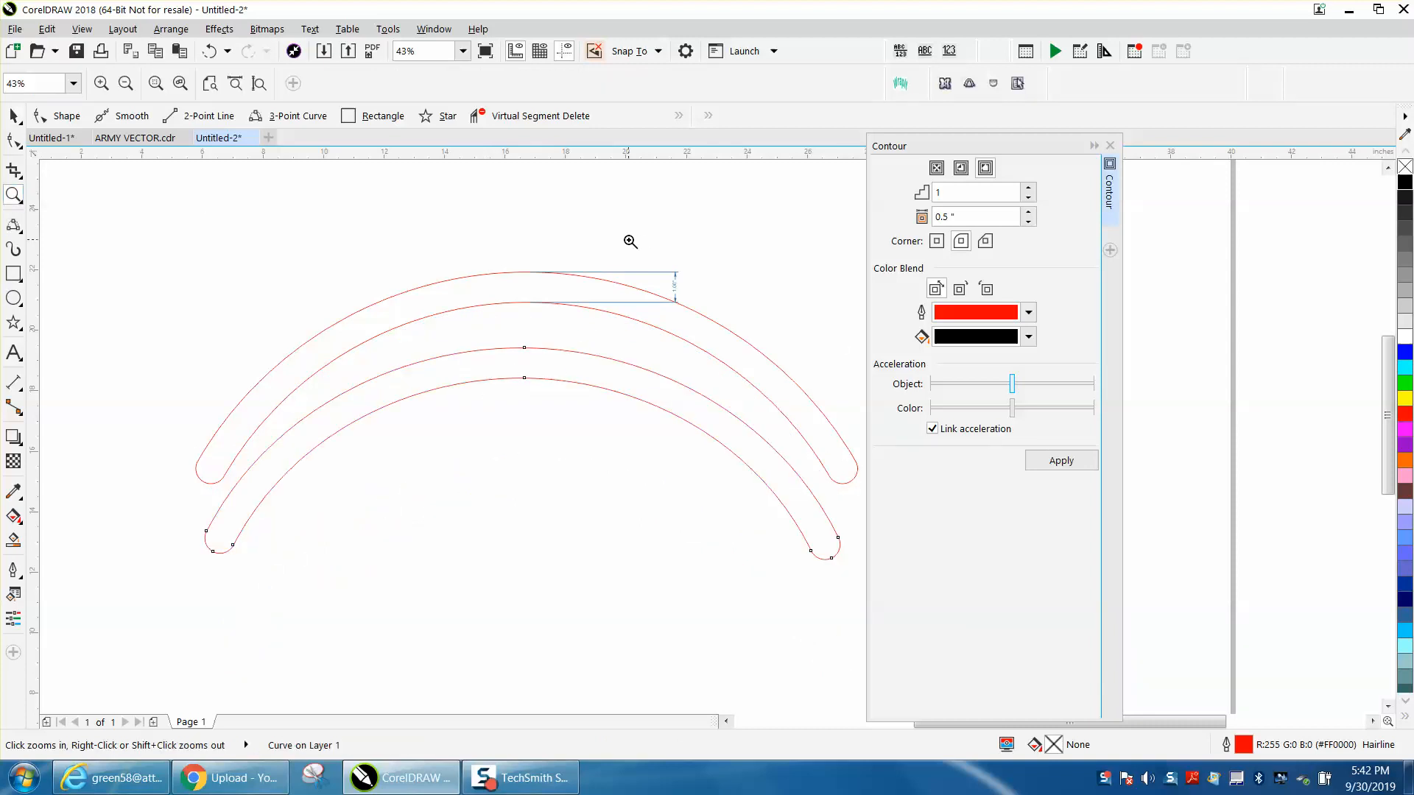
click(631, 241)
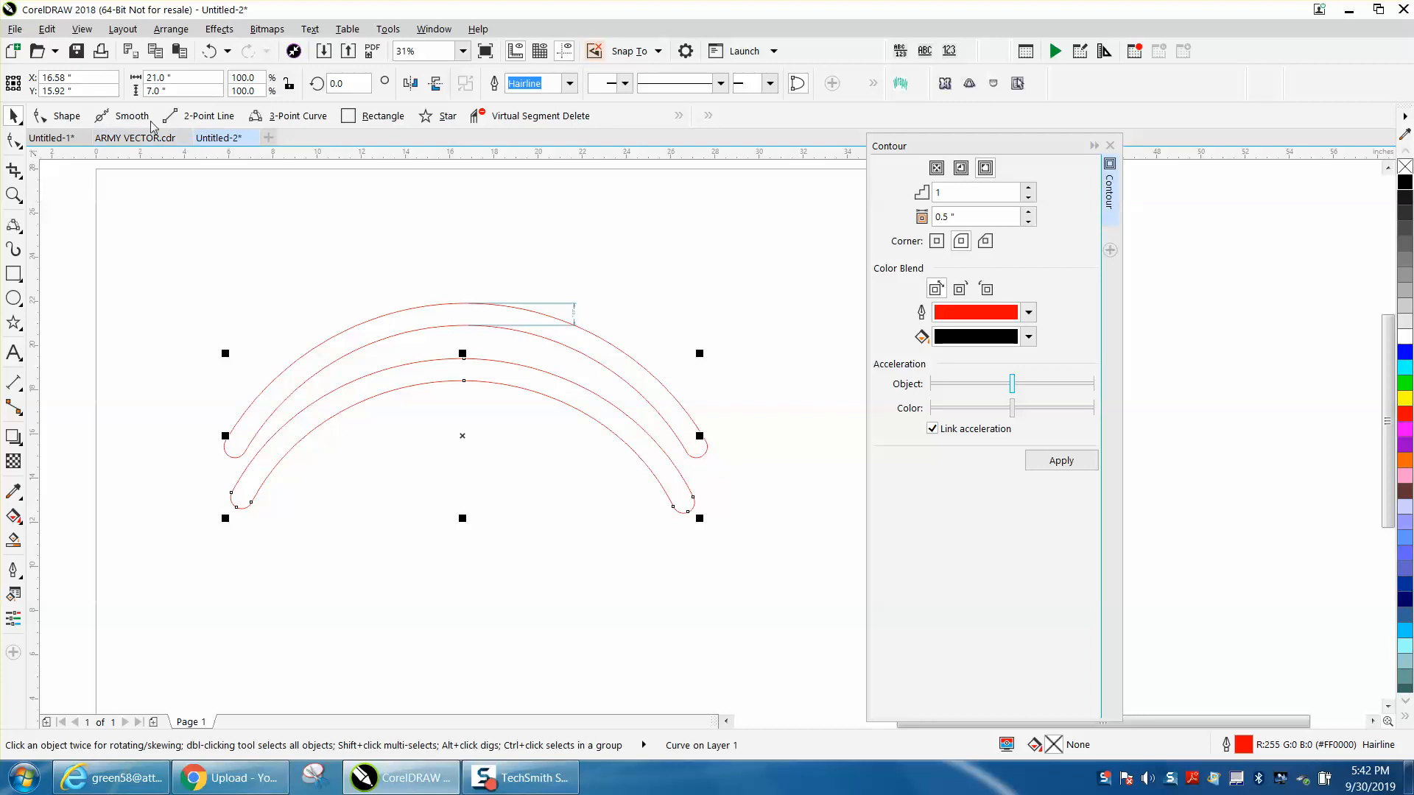
mouse_move(354, 262)
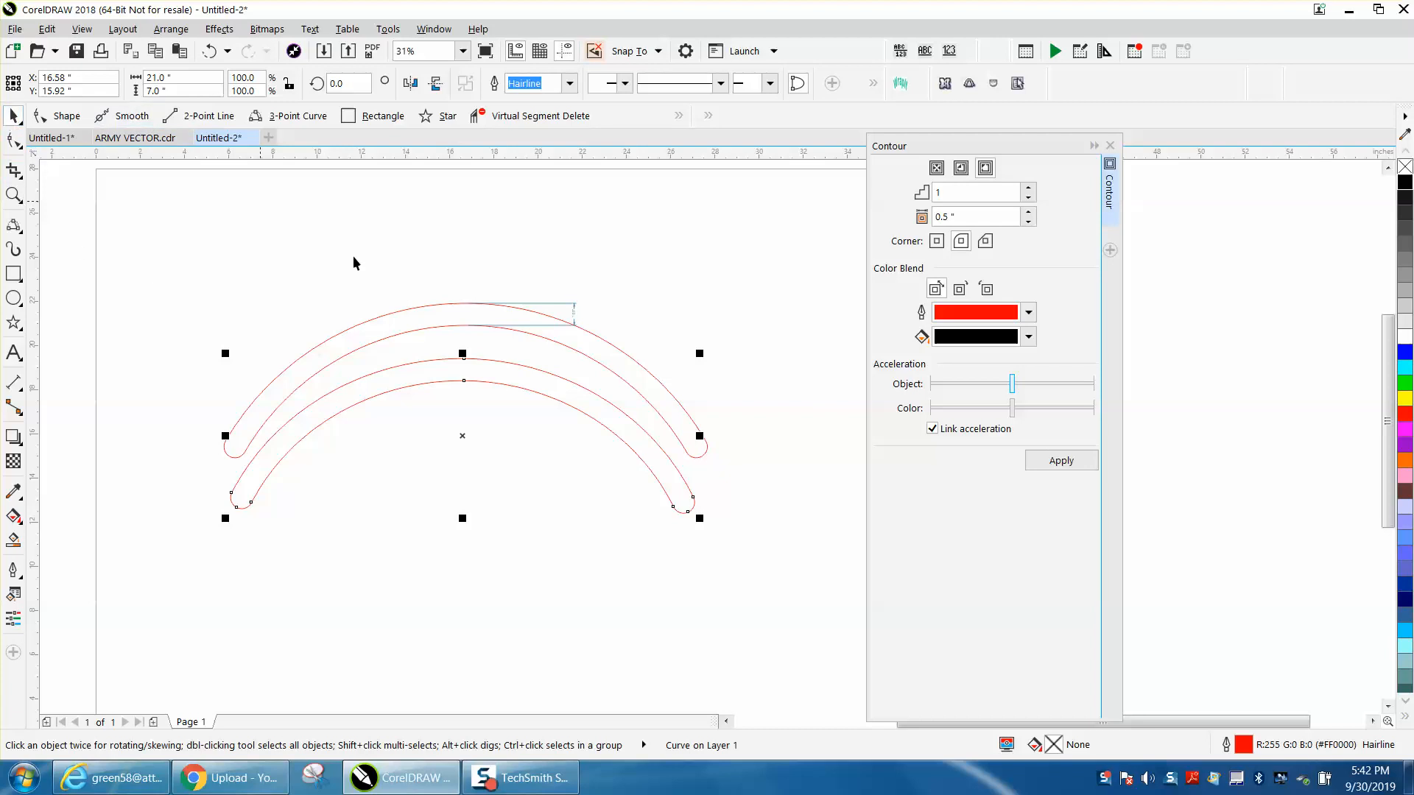
mouse_move(417, 331)
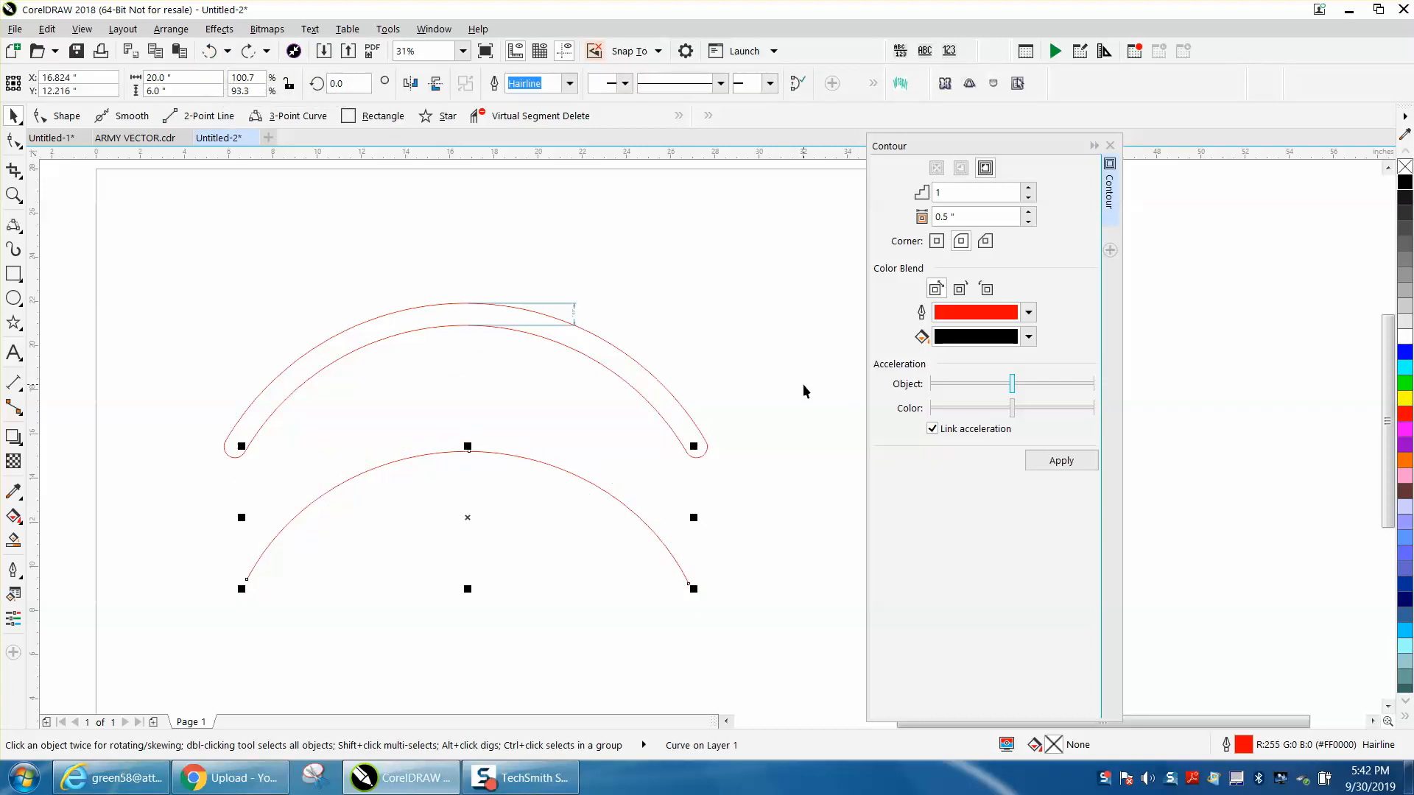
Step: Apply a 0.52-inch contour to the lower arc
click(960, 240)
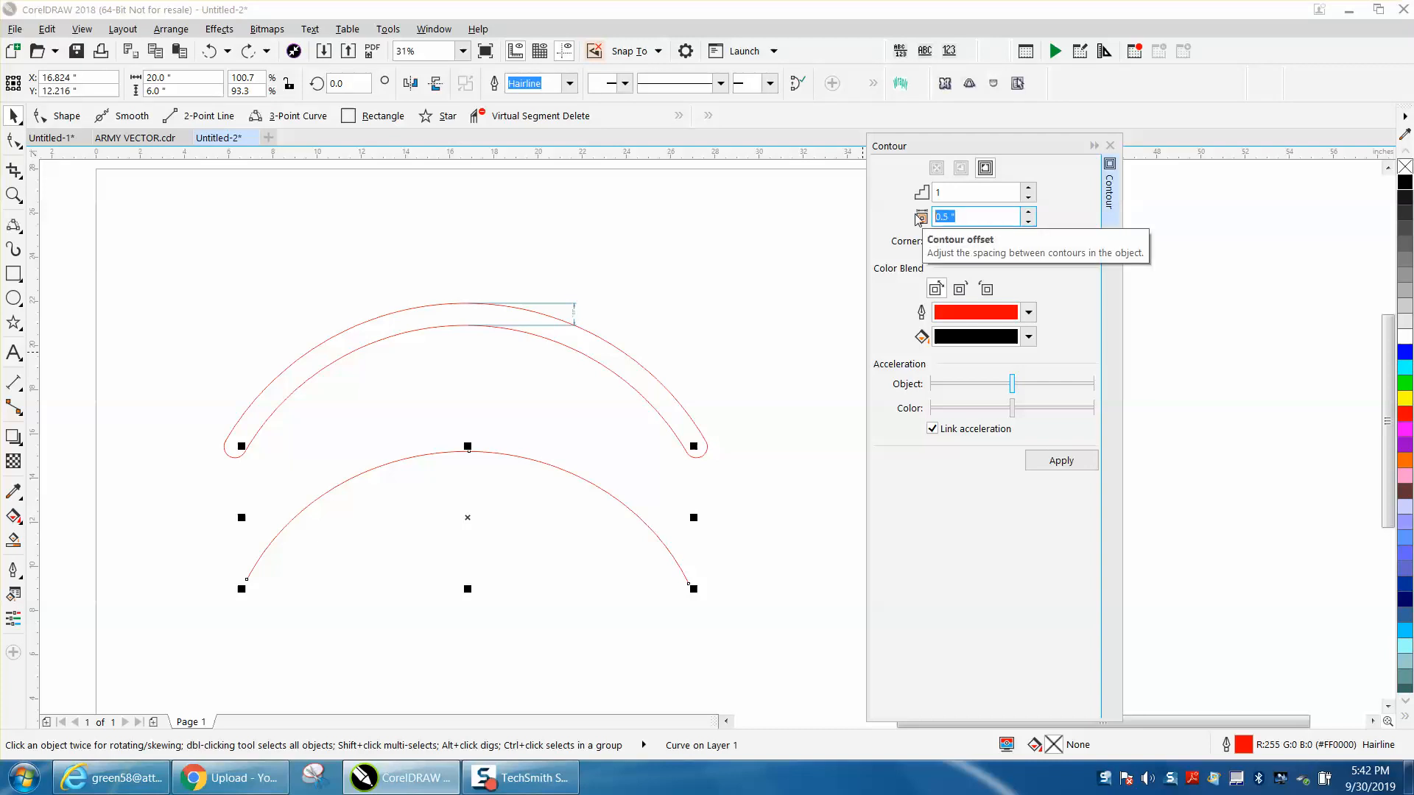
text(.52)
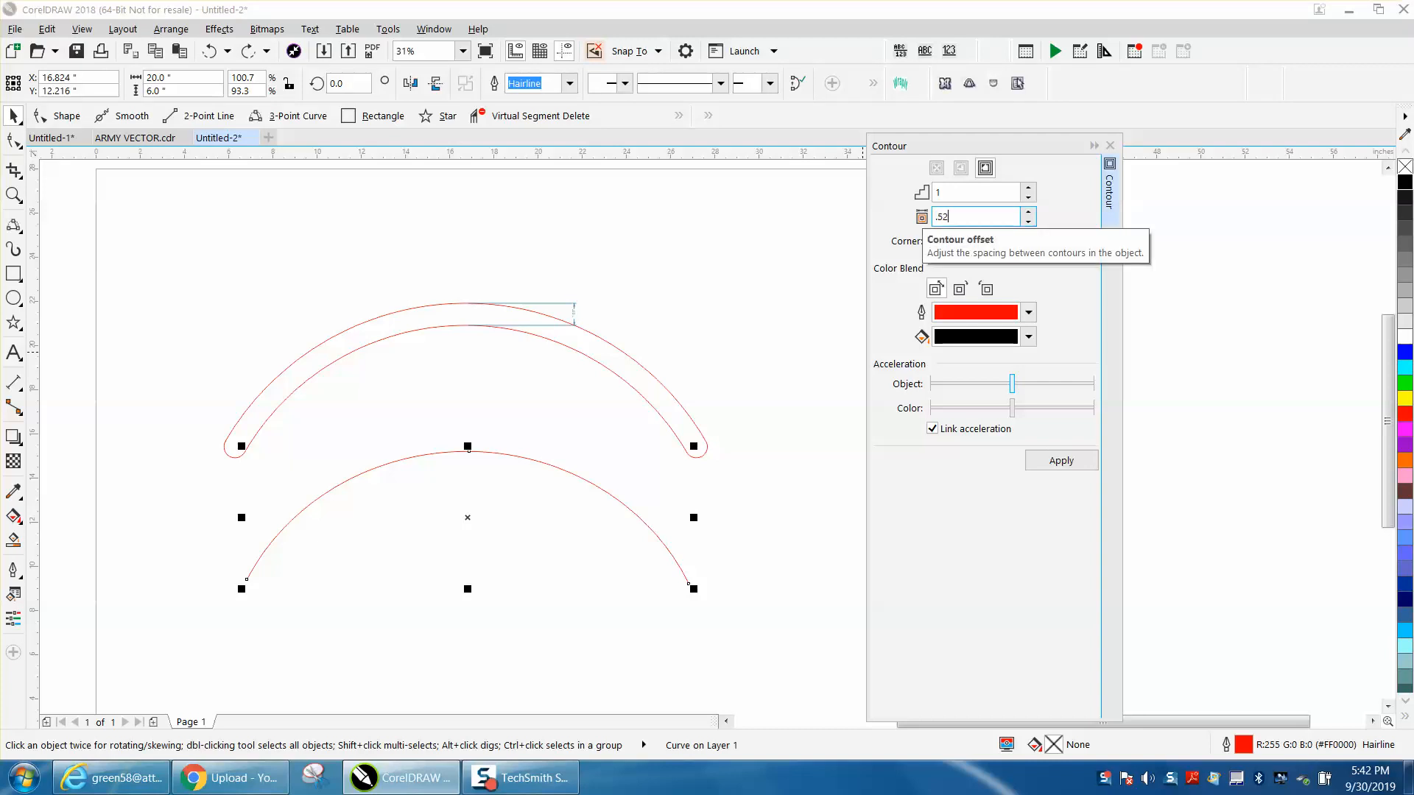
click(1062, 459)
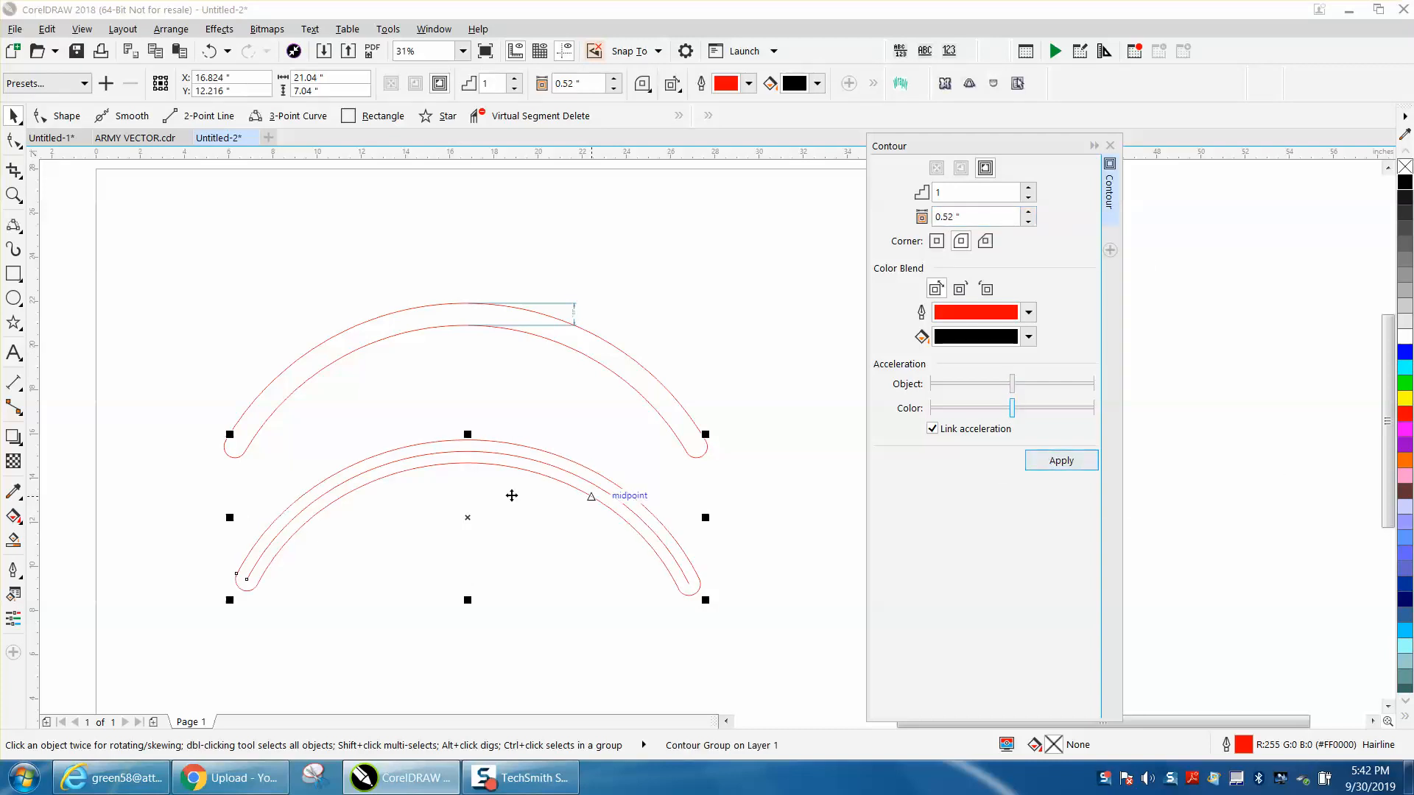
Step: Break the contour group apart and delete the original center arc
click(171, 28)
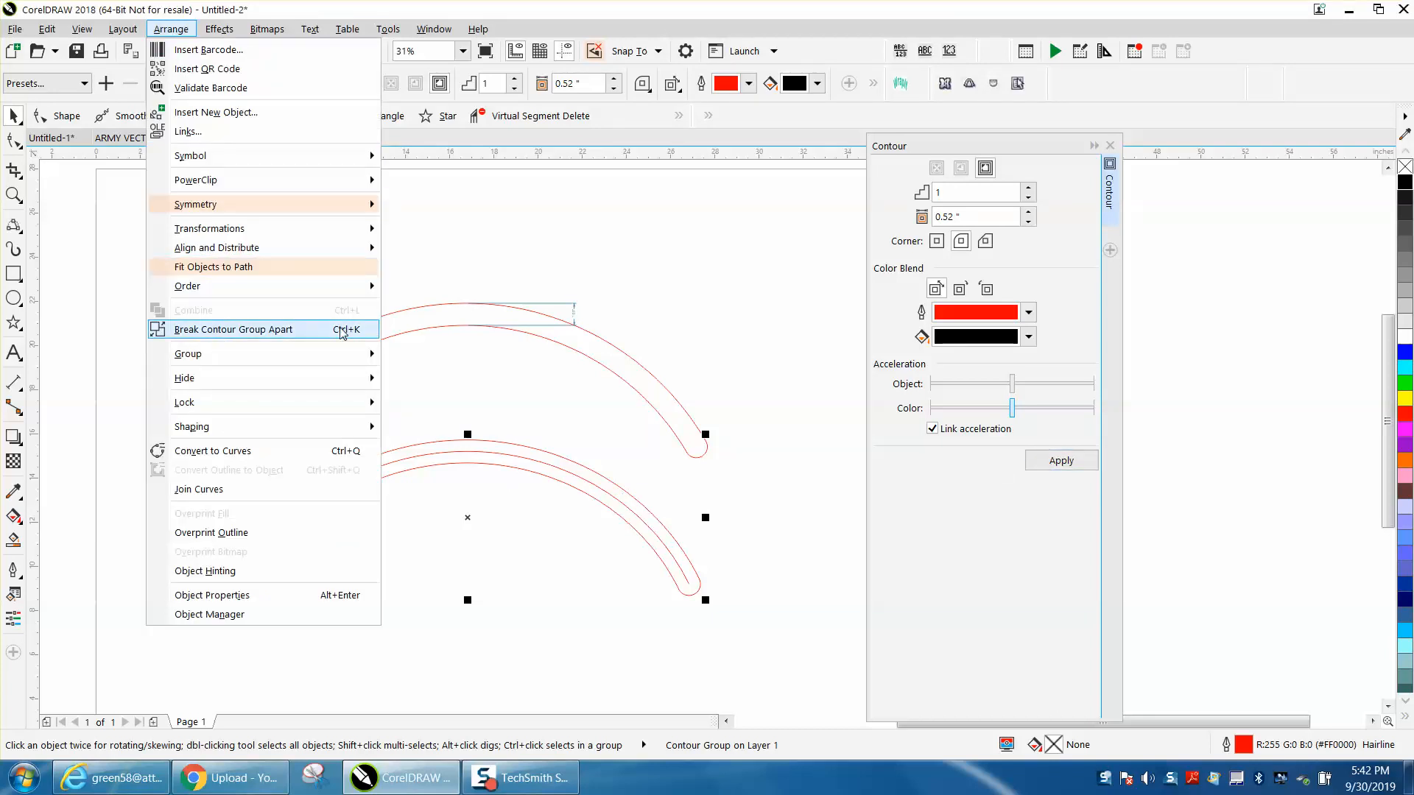
click(232, 328)
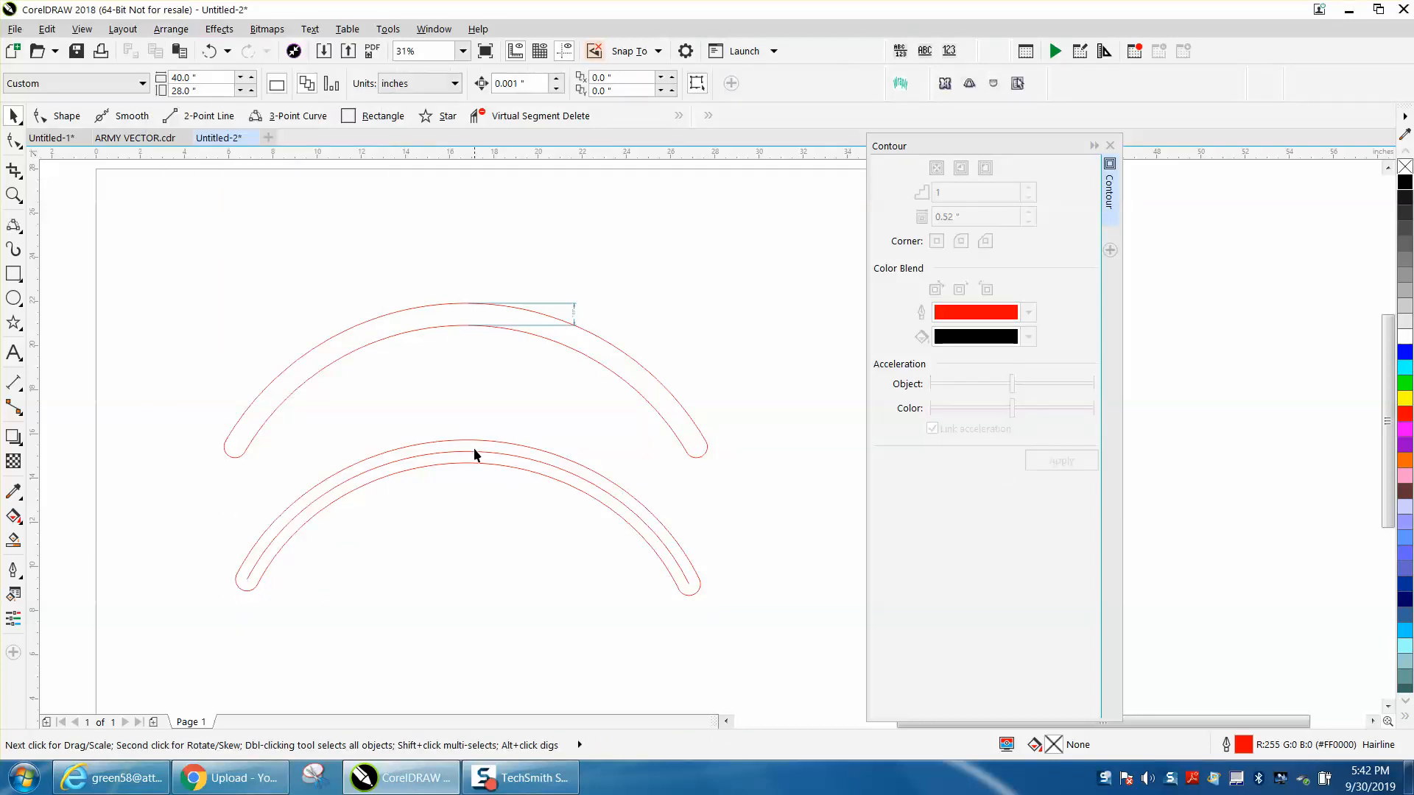
click(468, 450)
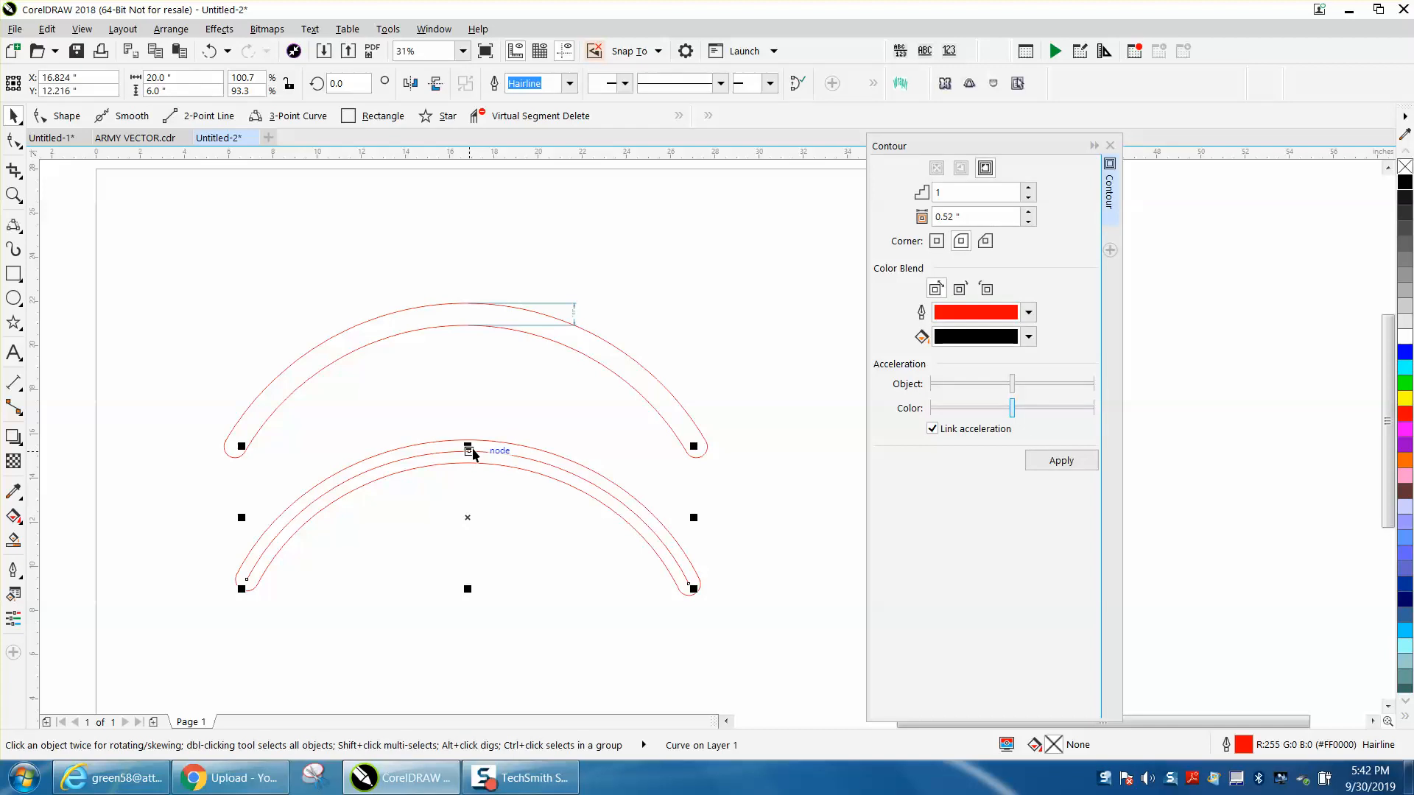
click(15, 195)
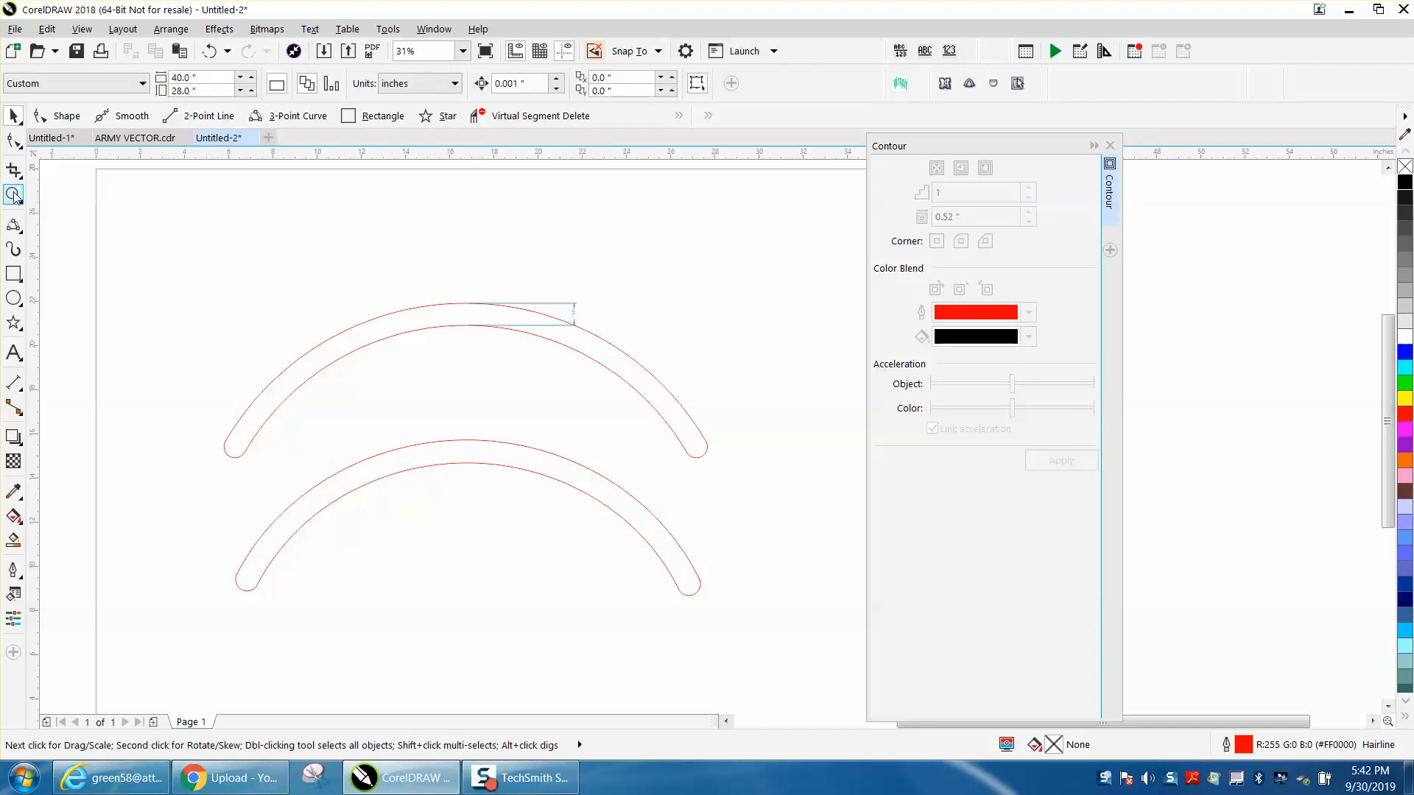
Step: Place a parallel dimension across the lower slot's top width and close the Contour docker
click(14, 194)
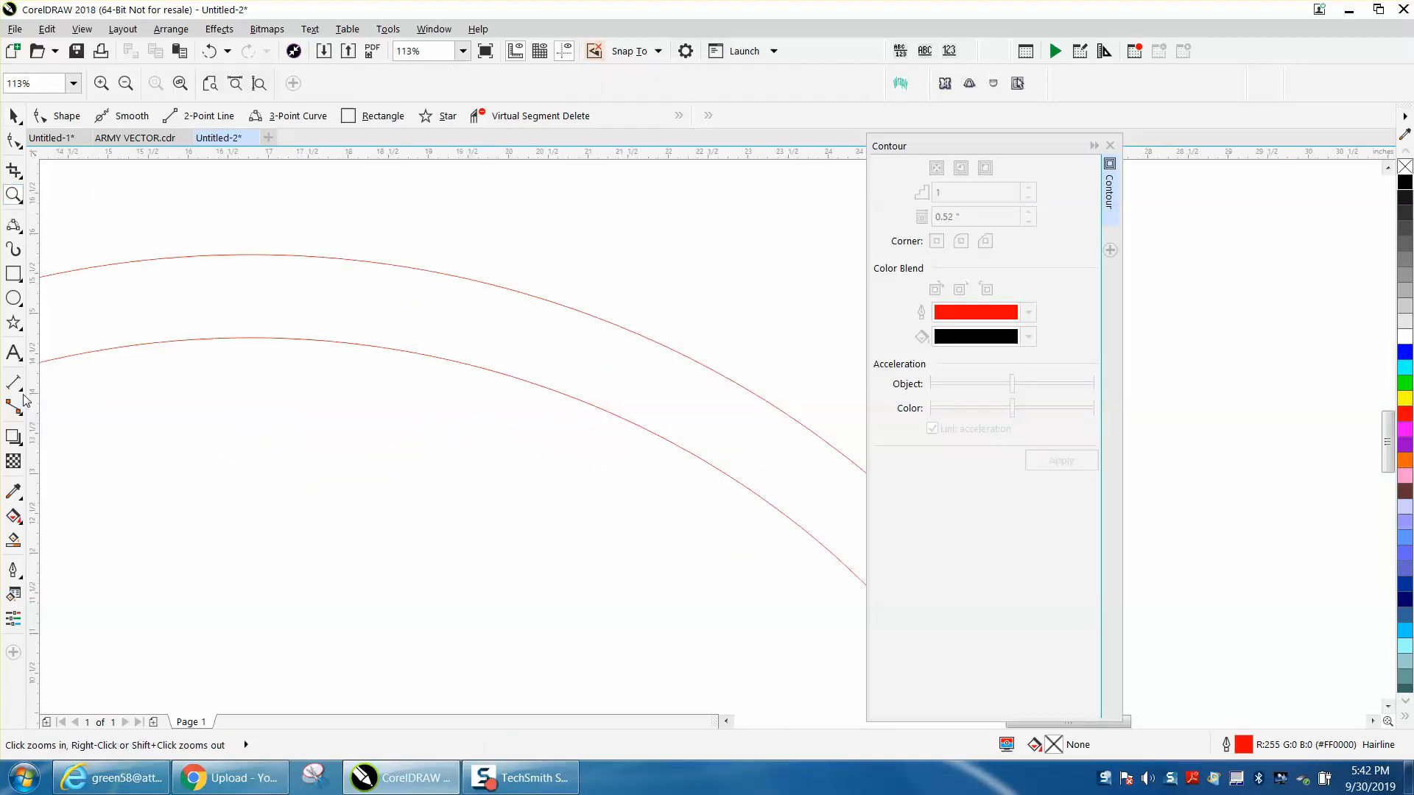
click(14, 383)
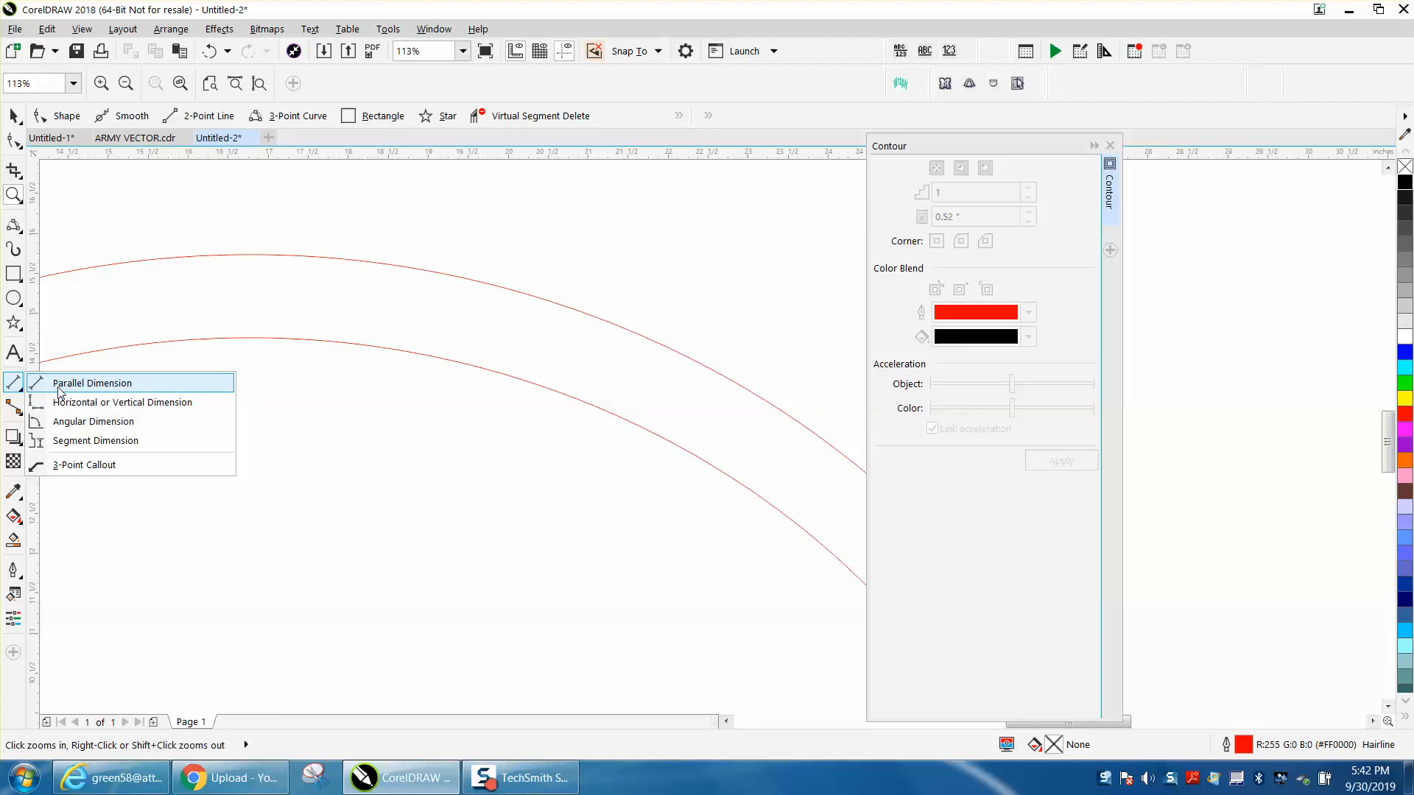
click(91, 383)
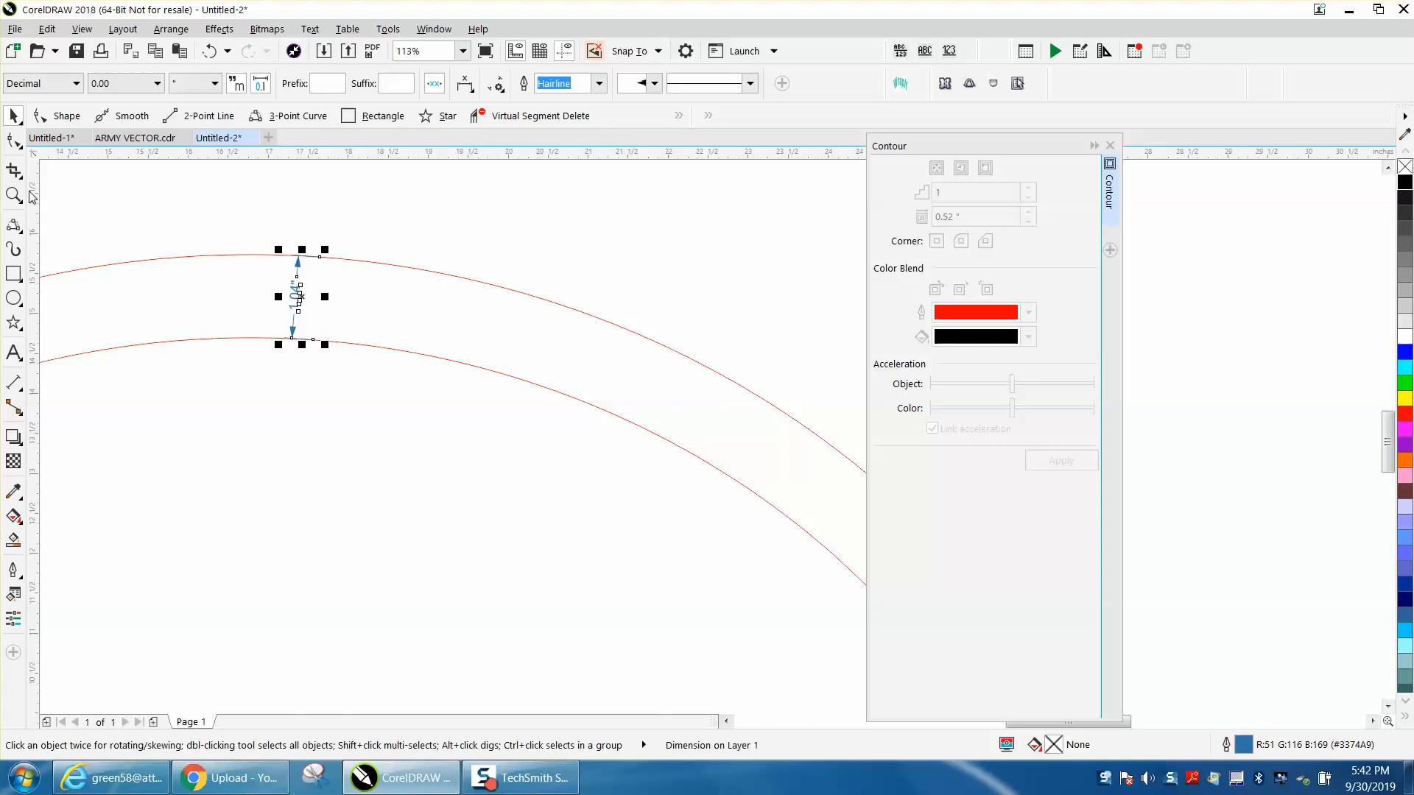
click(395, 431)
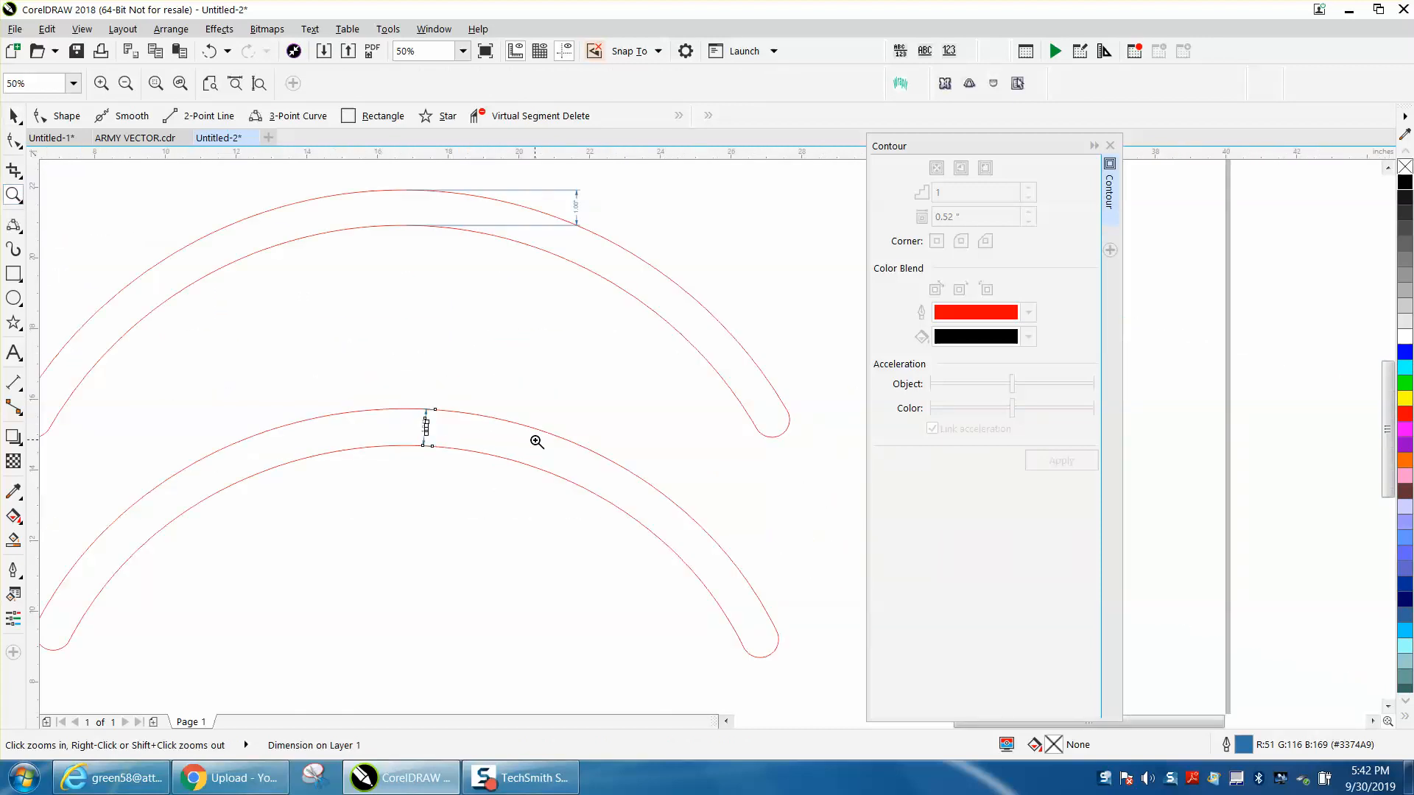
click(125, 82)
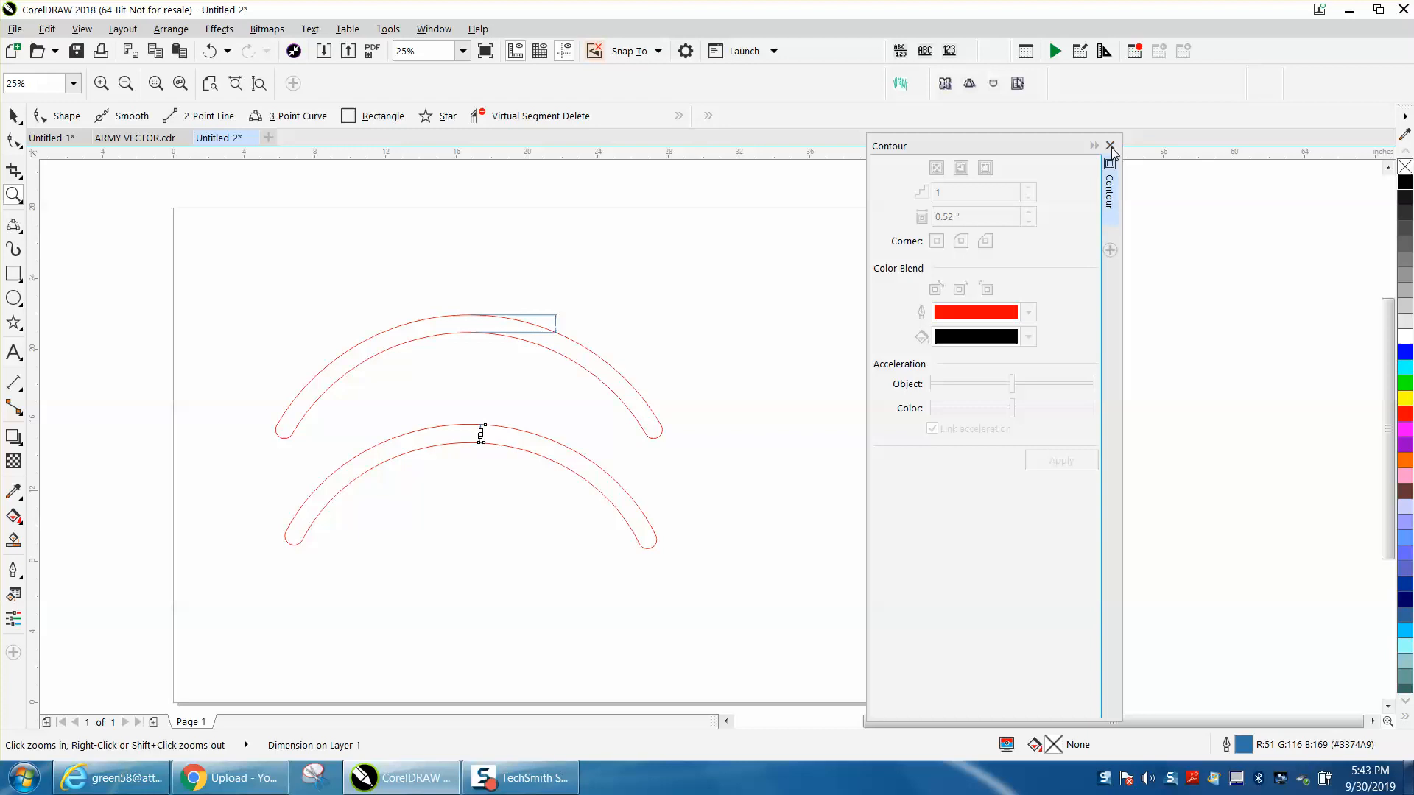
click(1111, 146)
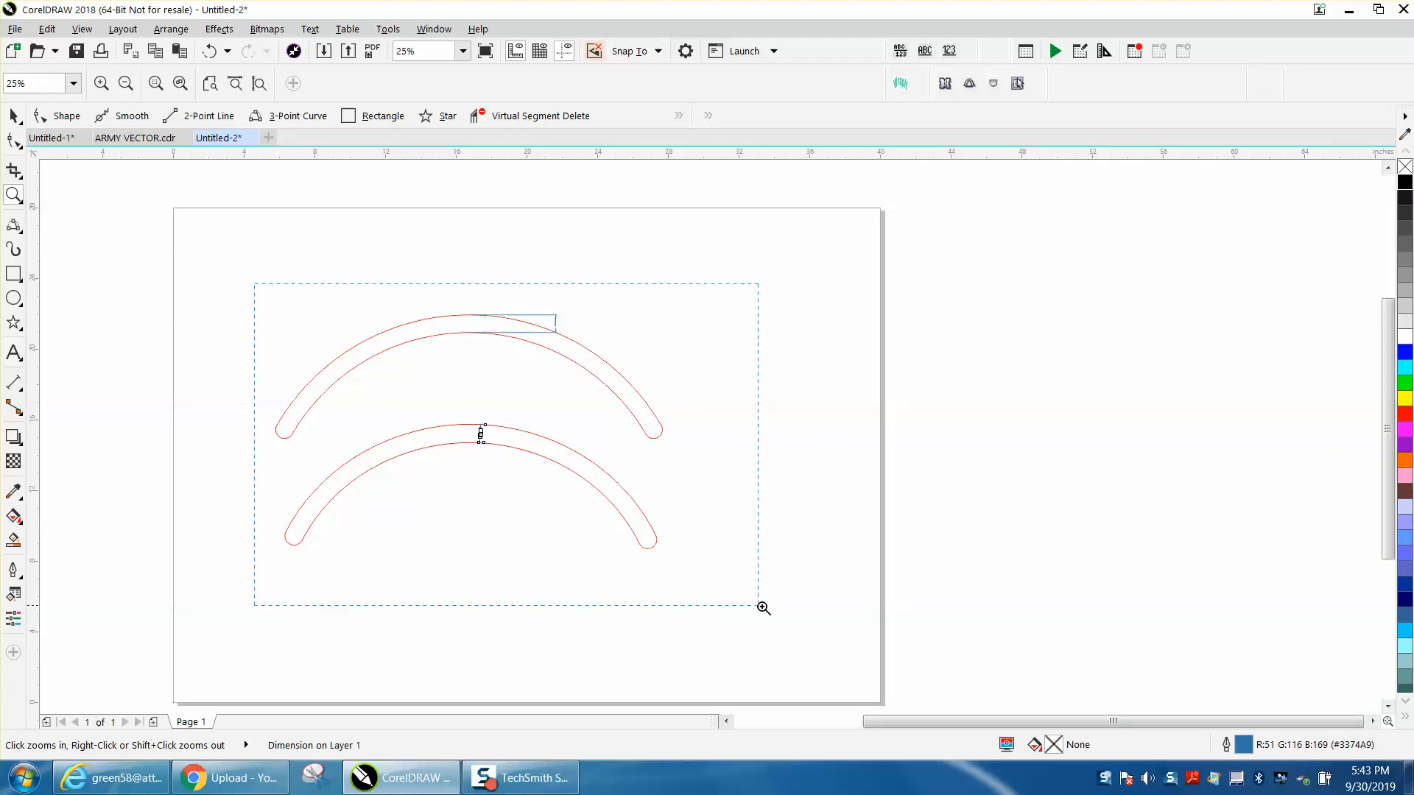